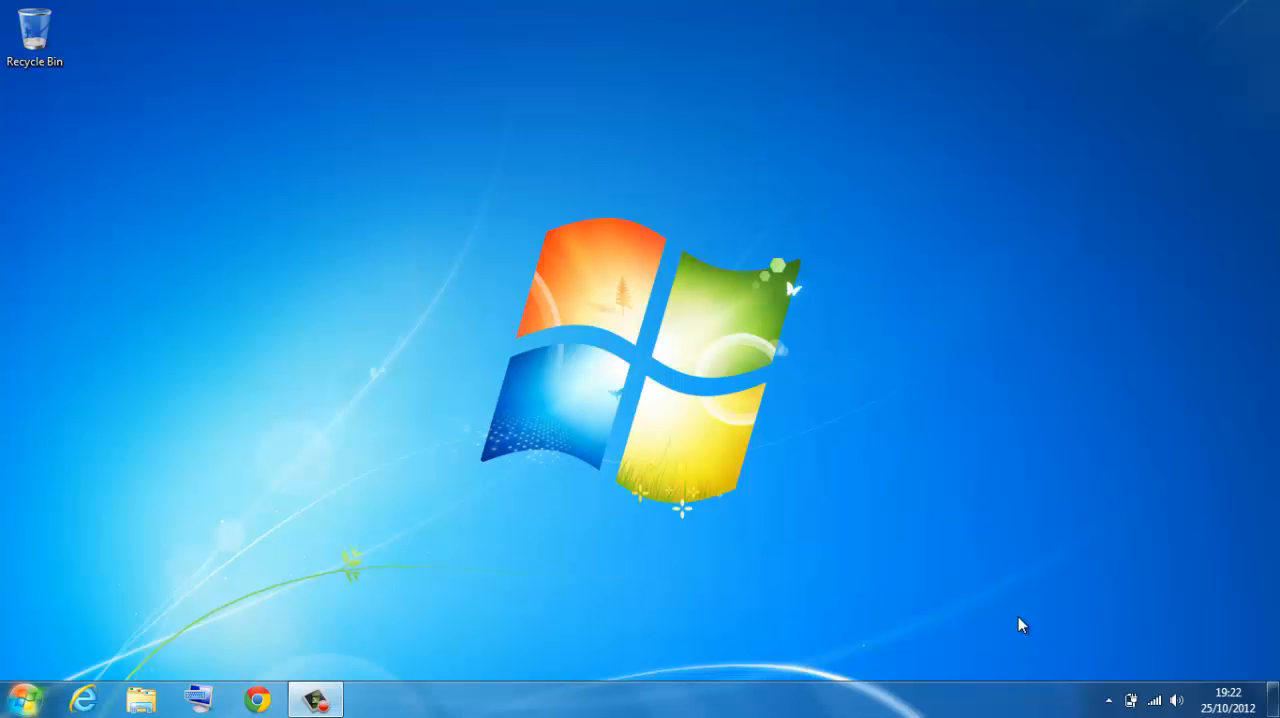
mouse_move(15, 680)
text(gp)
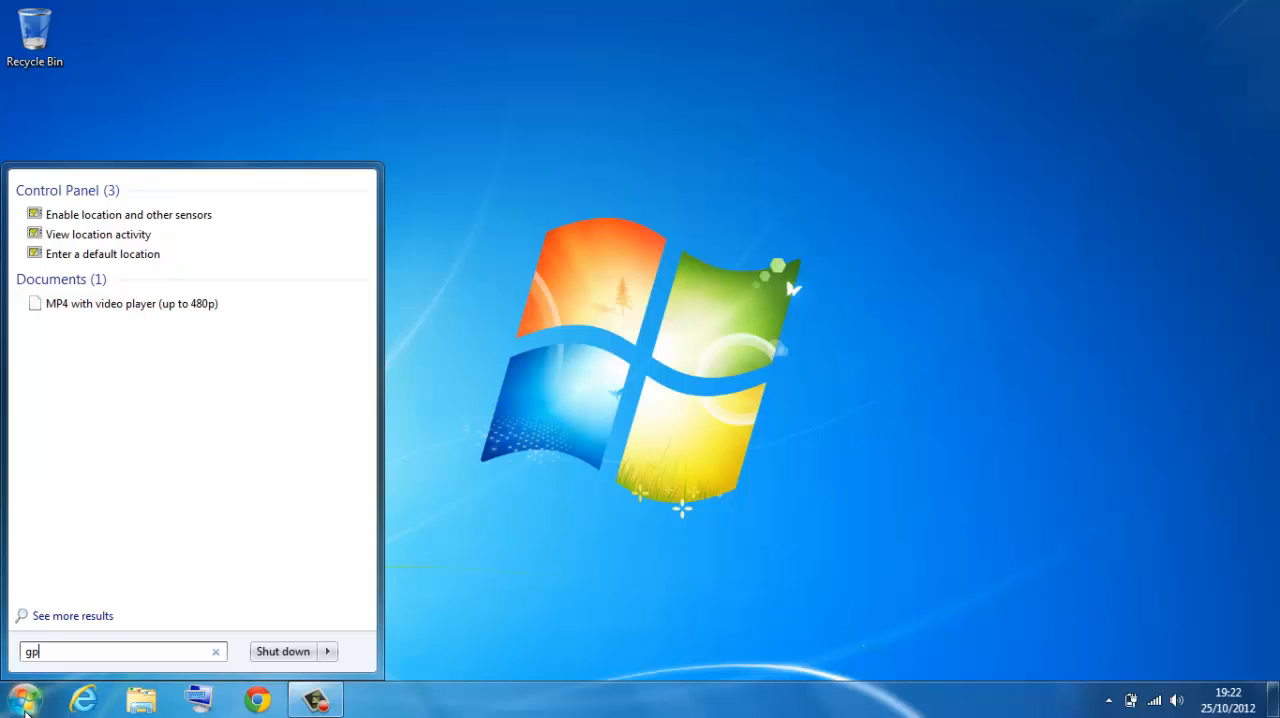
Step: Search the Start menu for gpedit.msc to launch the Local Group Policy Editor
text(edit.msc)
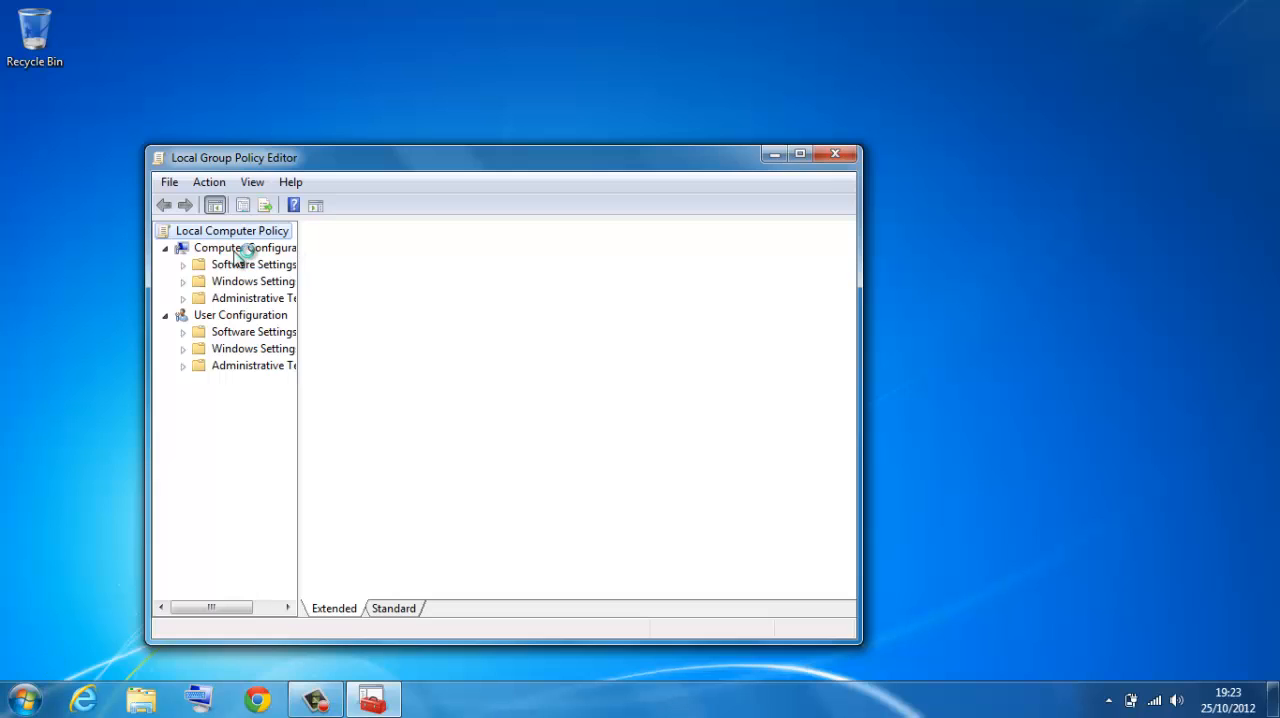
Step: View the Local Computer Policy contents, then close the Group Policy Editor
click(231, 230)
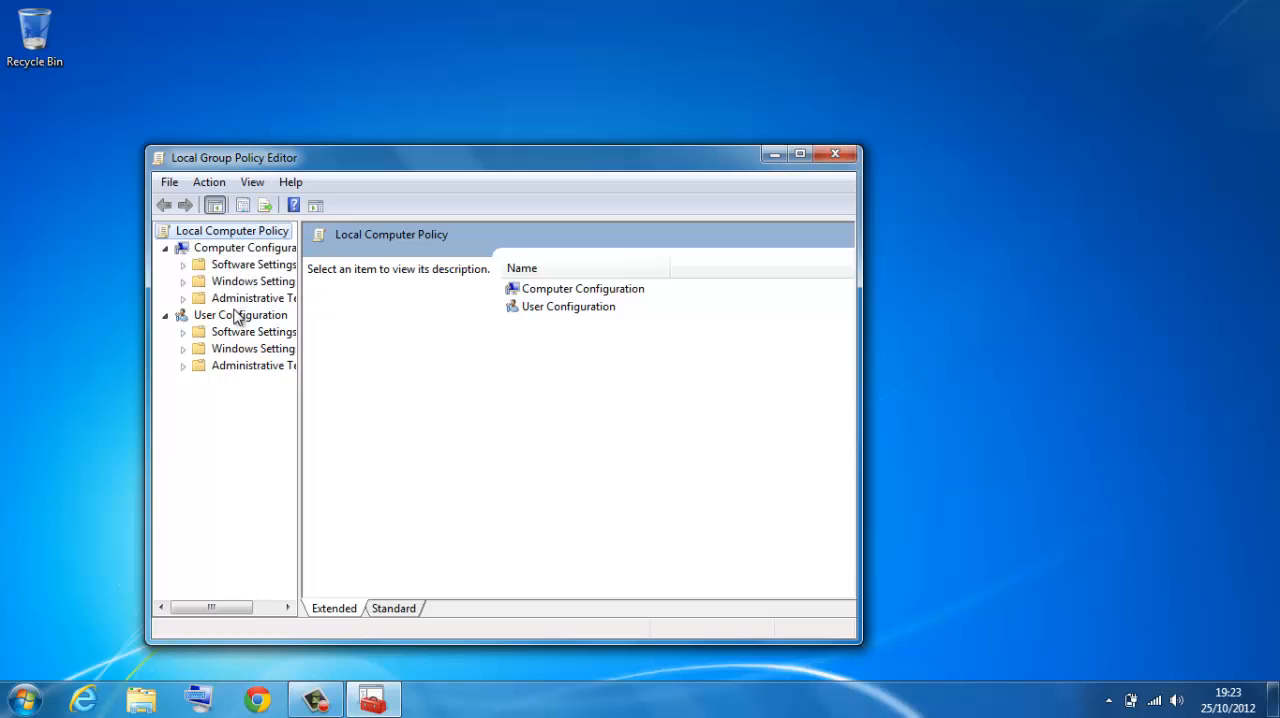
mouse_move(255, 264)
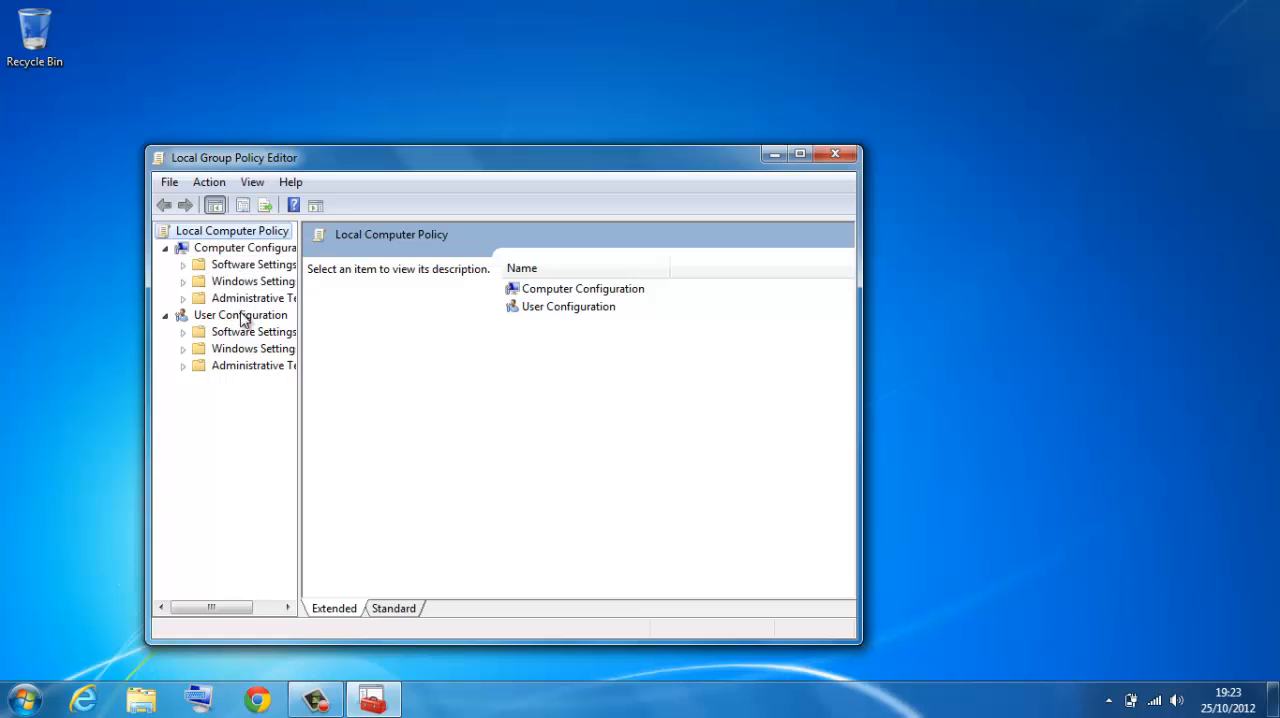
mouse_move(249, 384)
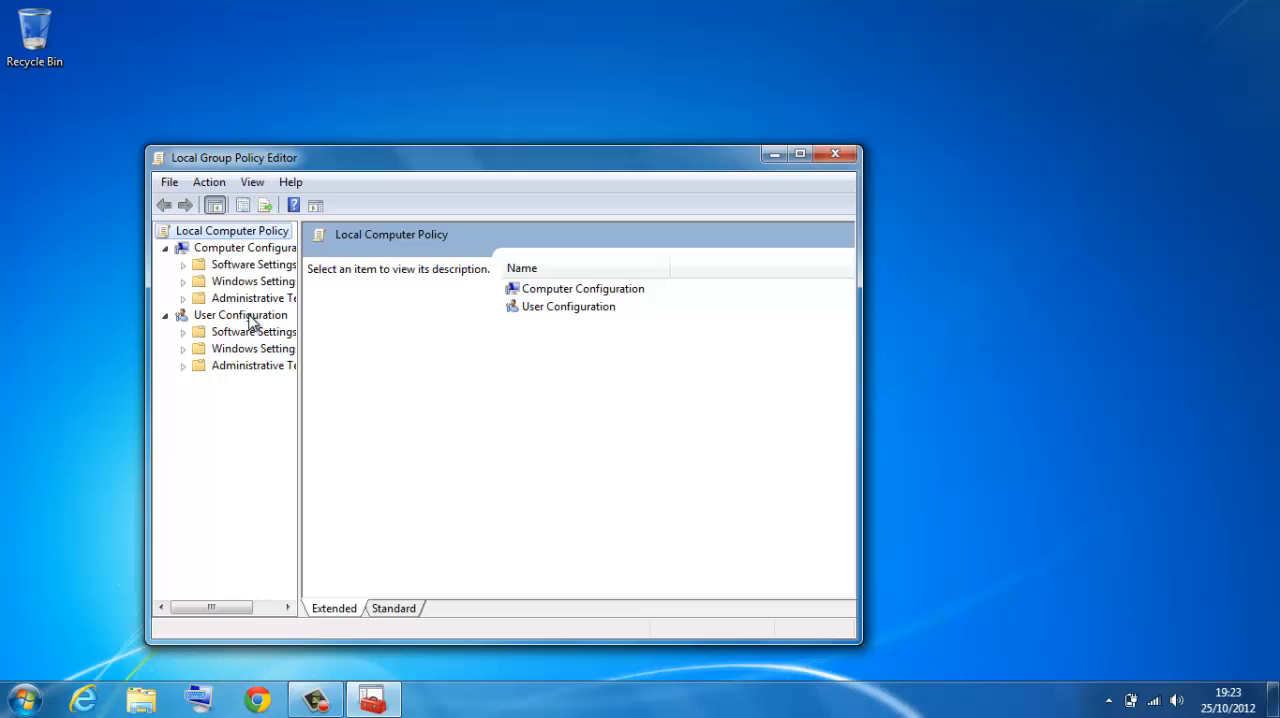
mouse_move(753, 223)
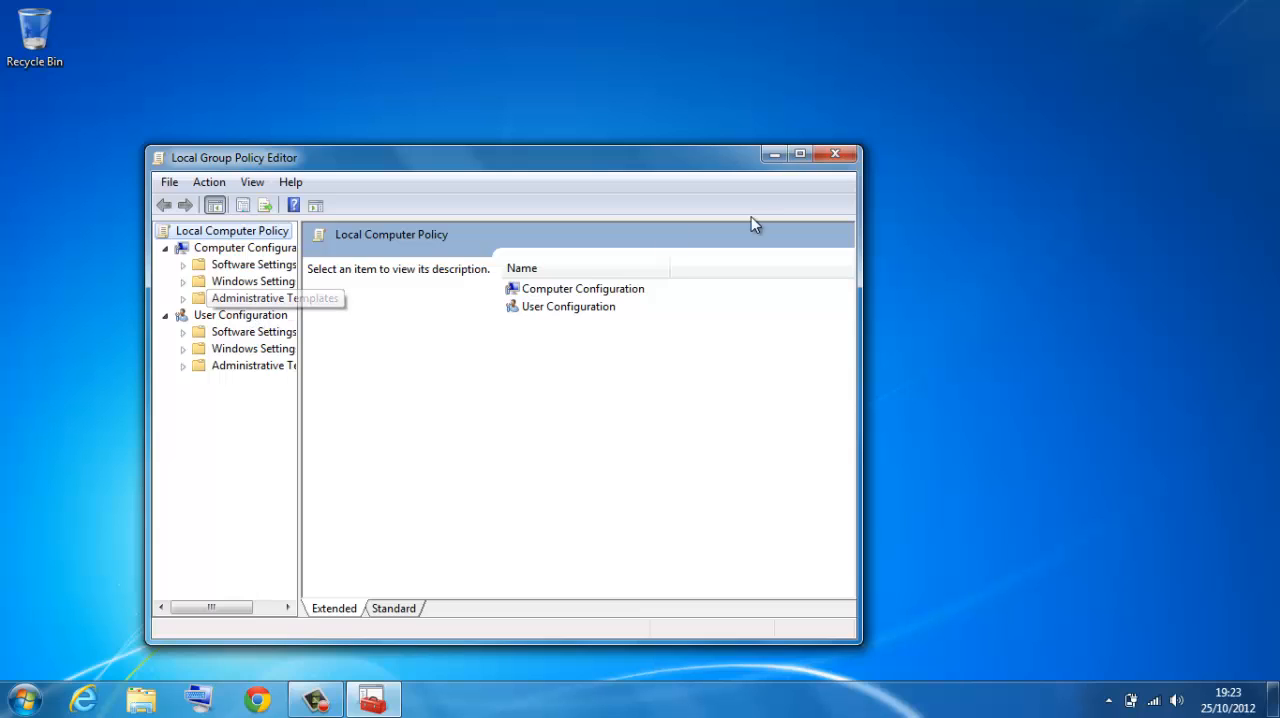
mouse_move(836, 153)
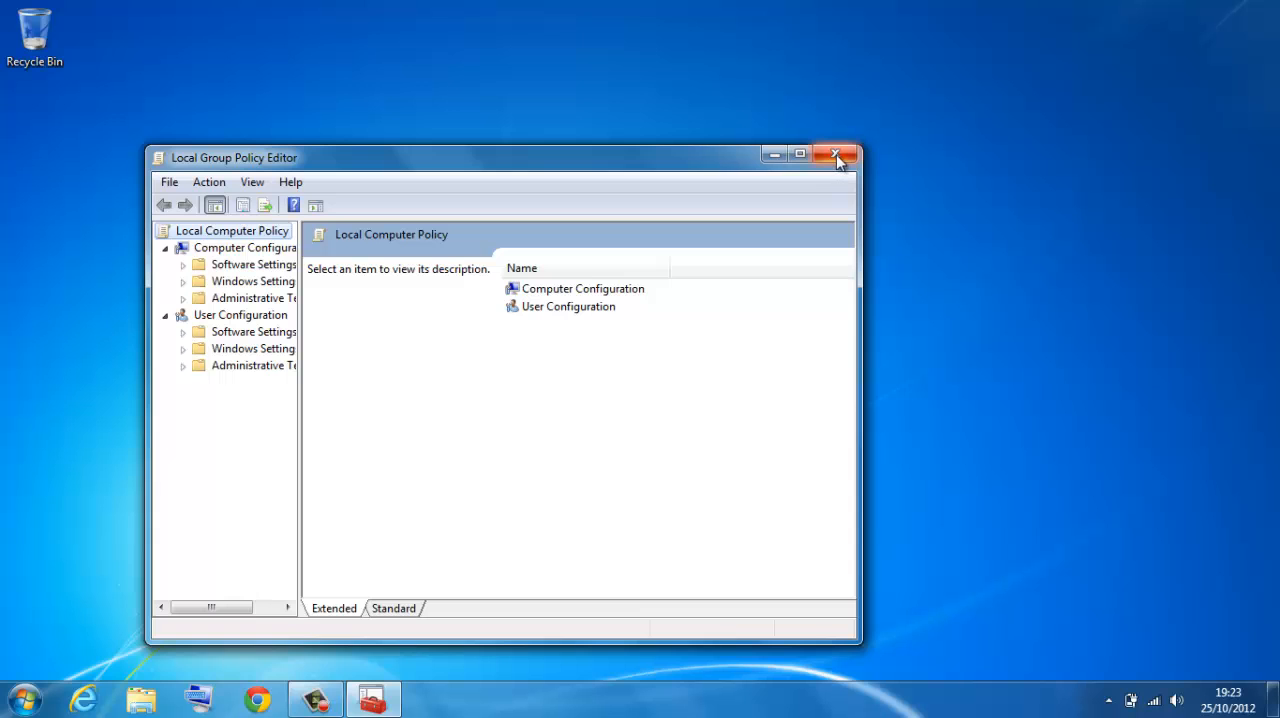
click(836, 155)
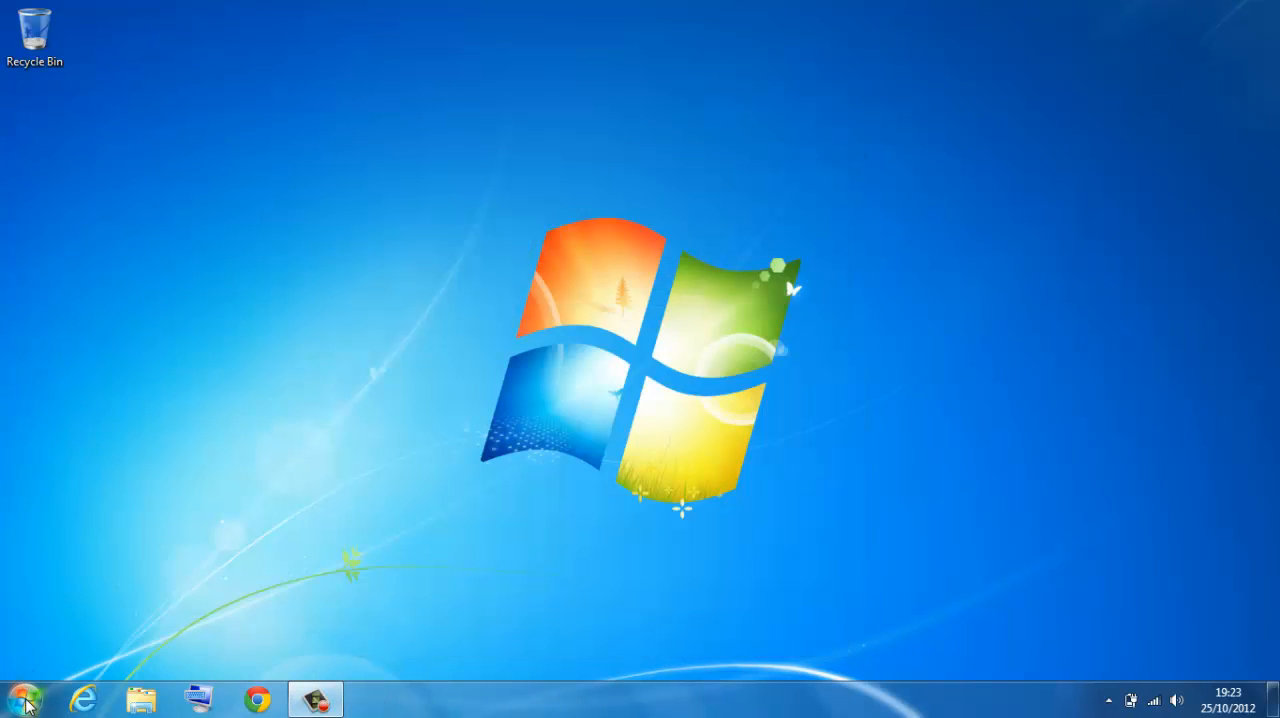
Step: Launch mmc from the Start menu search and maximize the blank Console1 window
click(25, 698)
text(mmc)
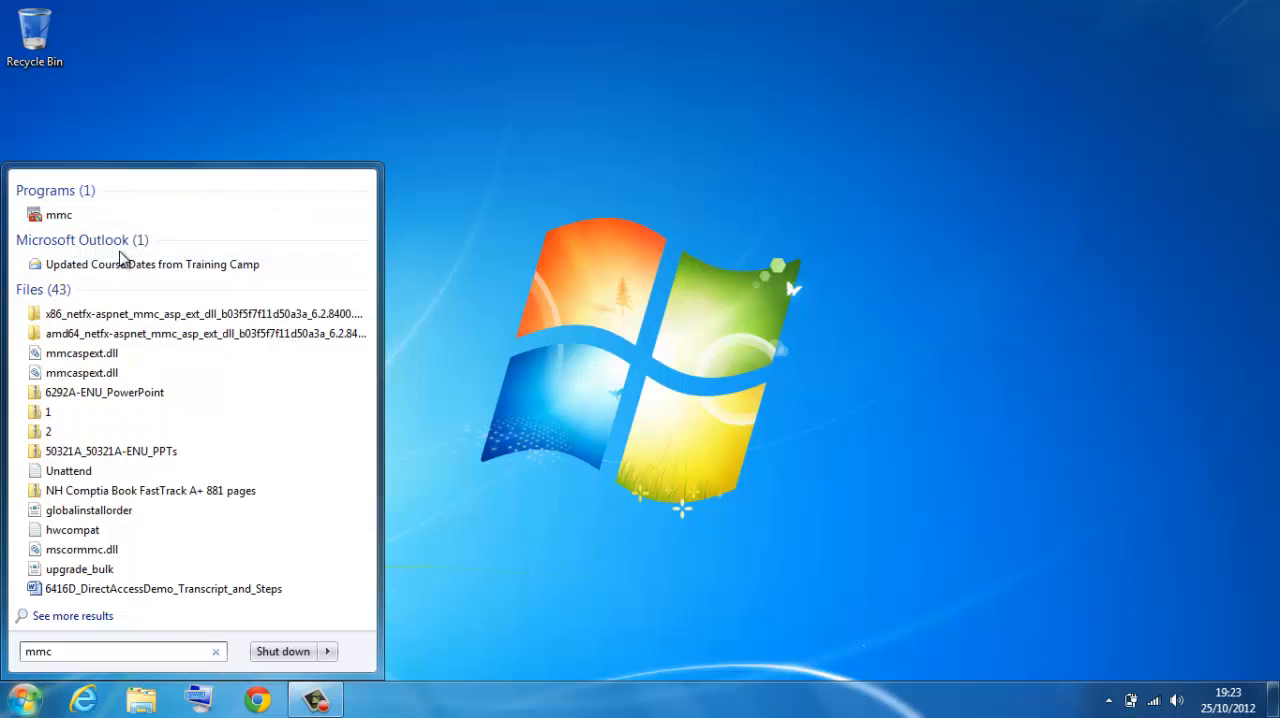
click(59, 214)
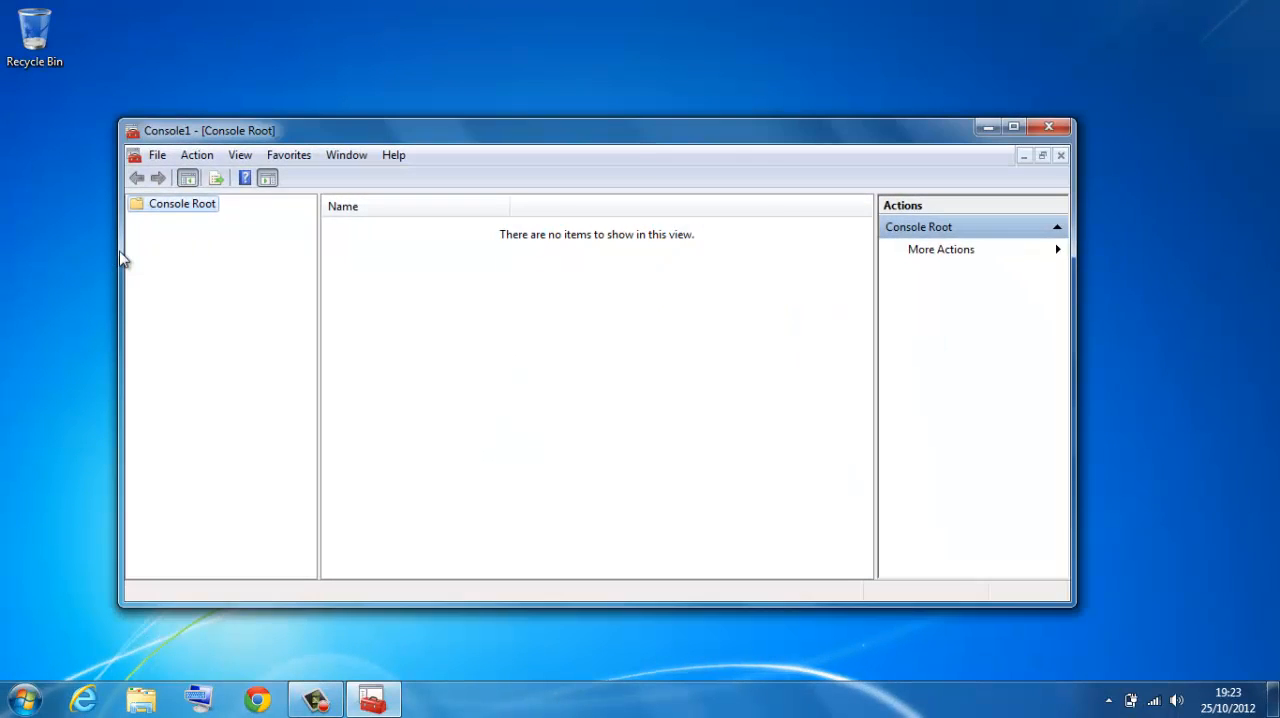
click(1013, 126)
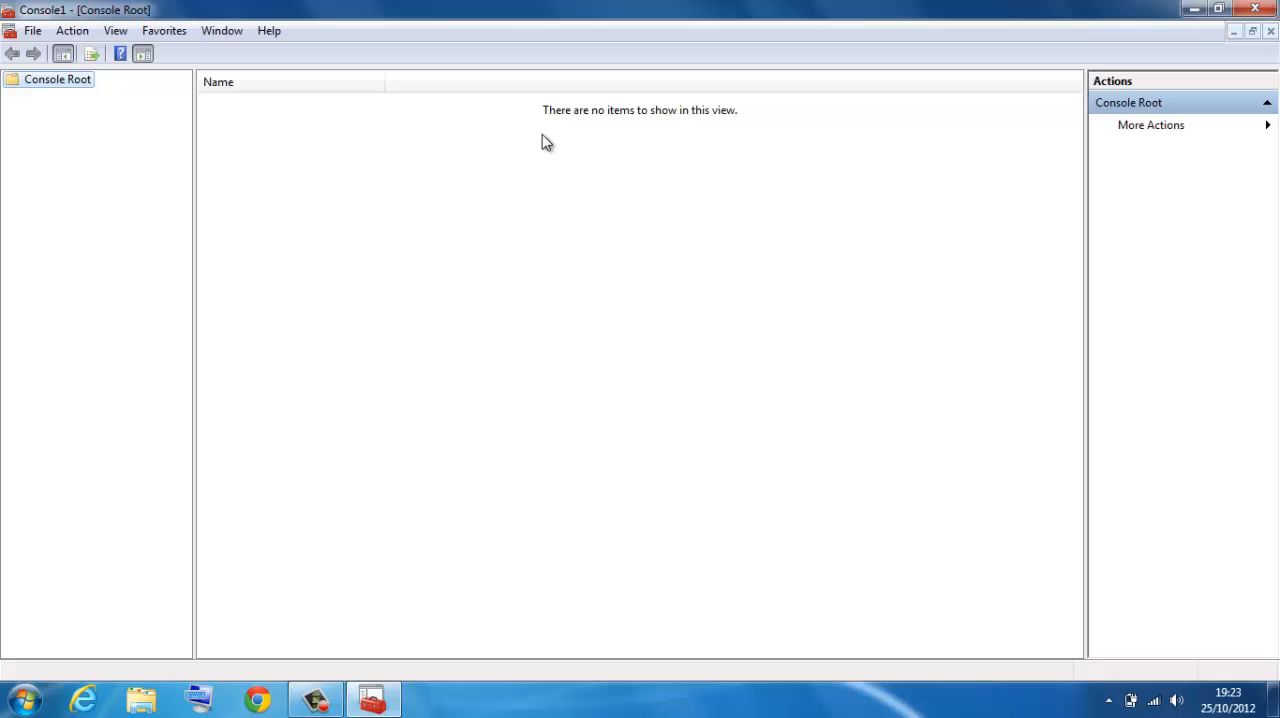
click(33, 30)
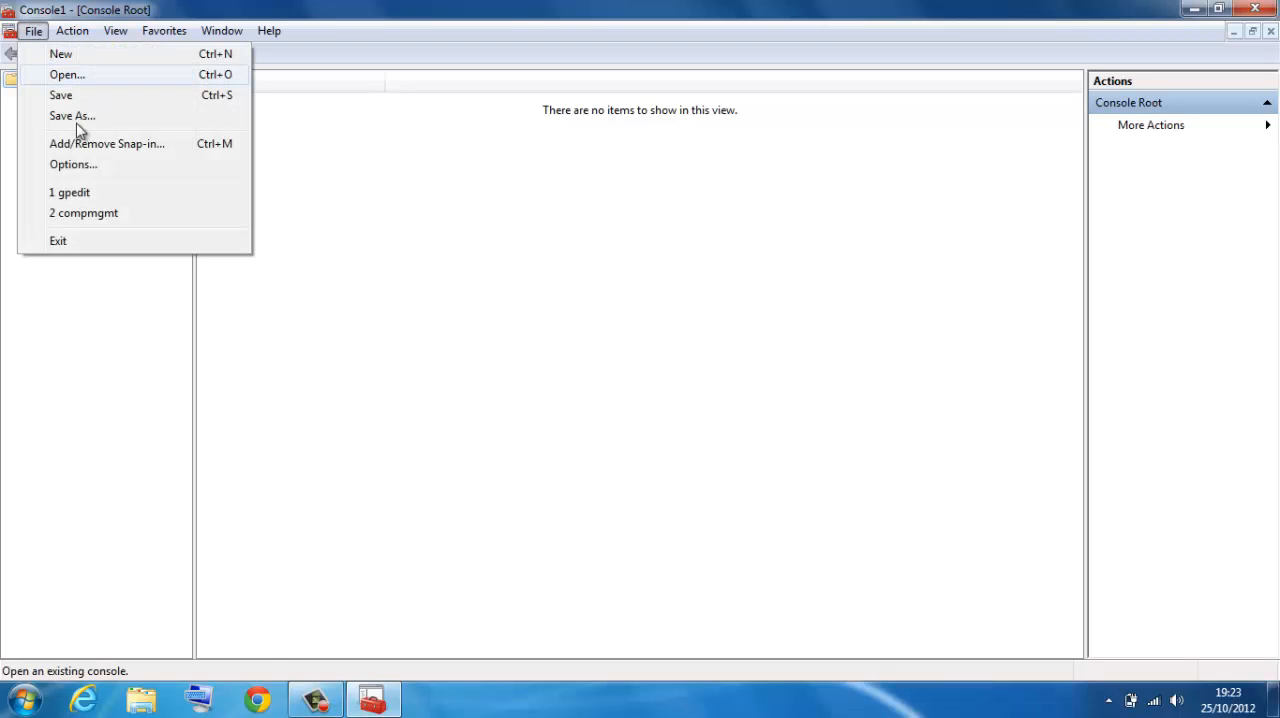
Step: In Add/Remove Snap-ins, add the Group Policy Object Editor snap-in
click(107, 143)
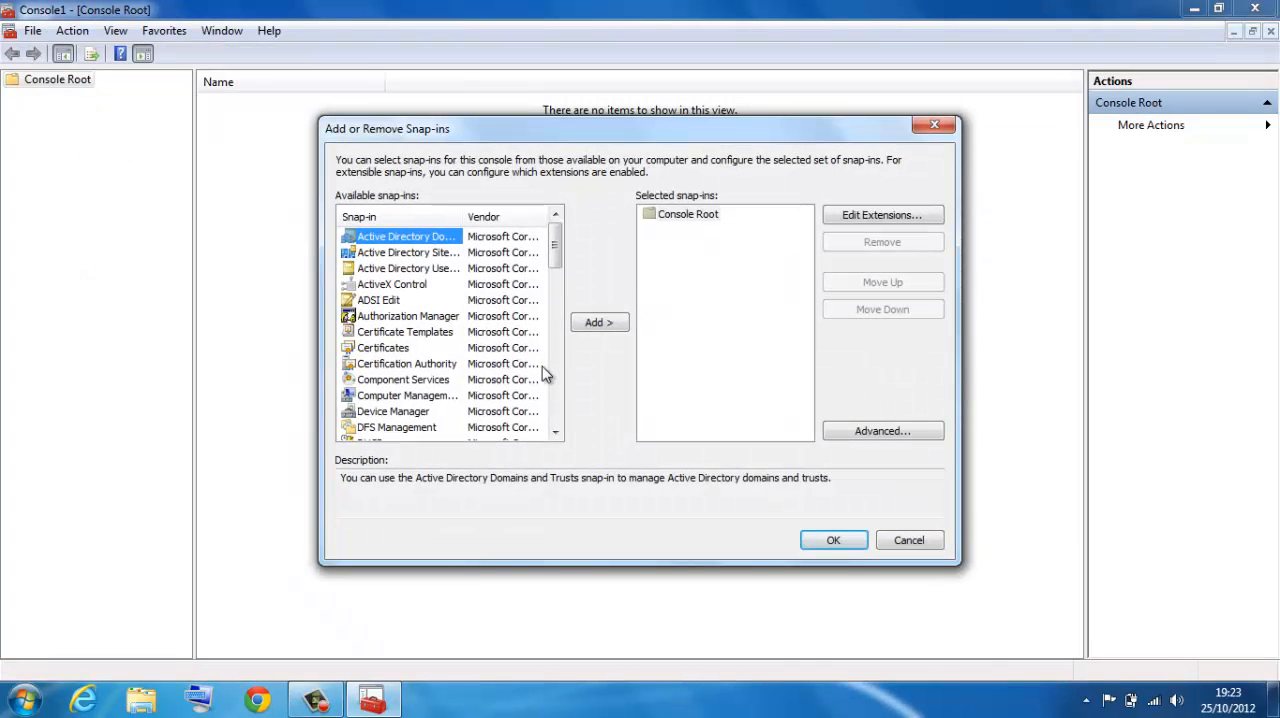
scroll(down, 3)
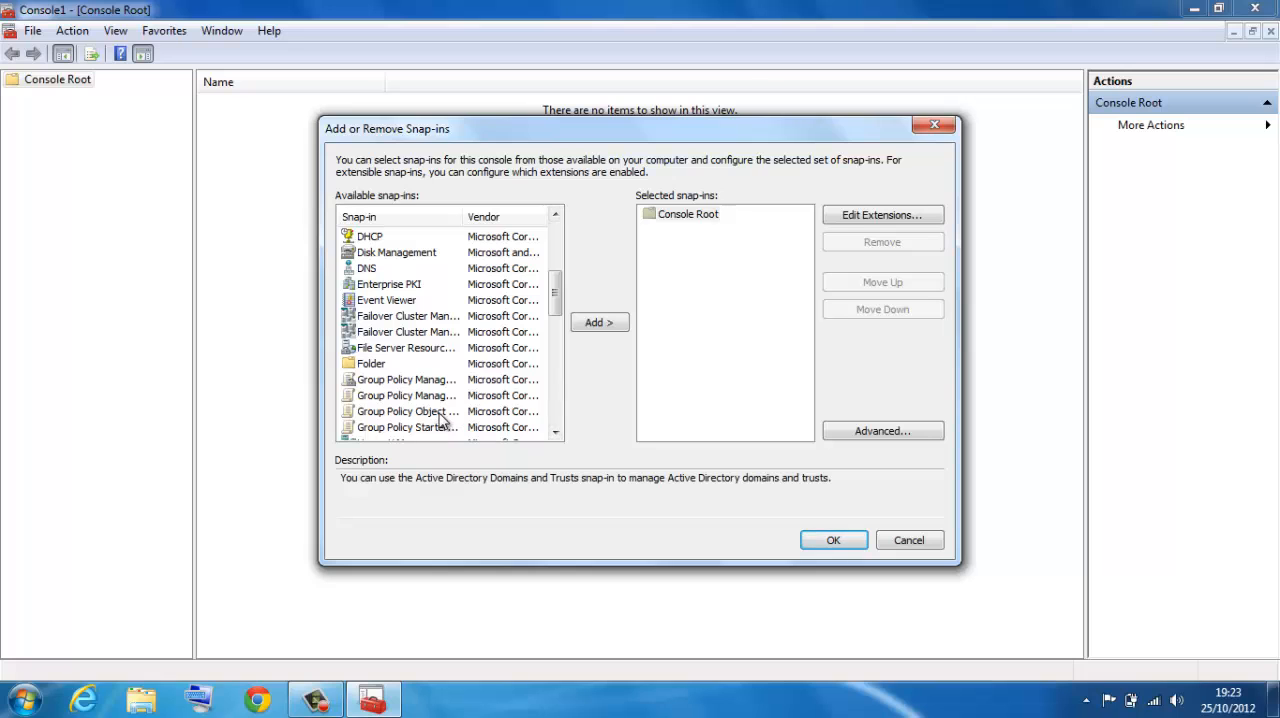
click(599, 322)
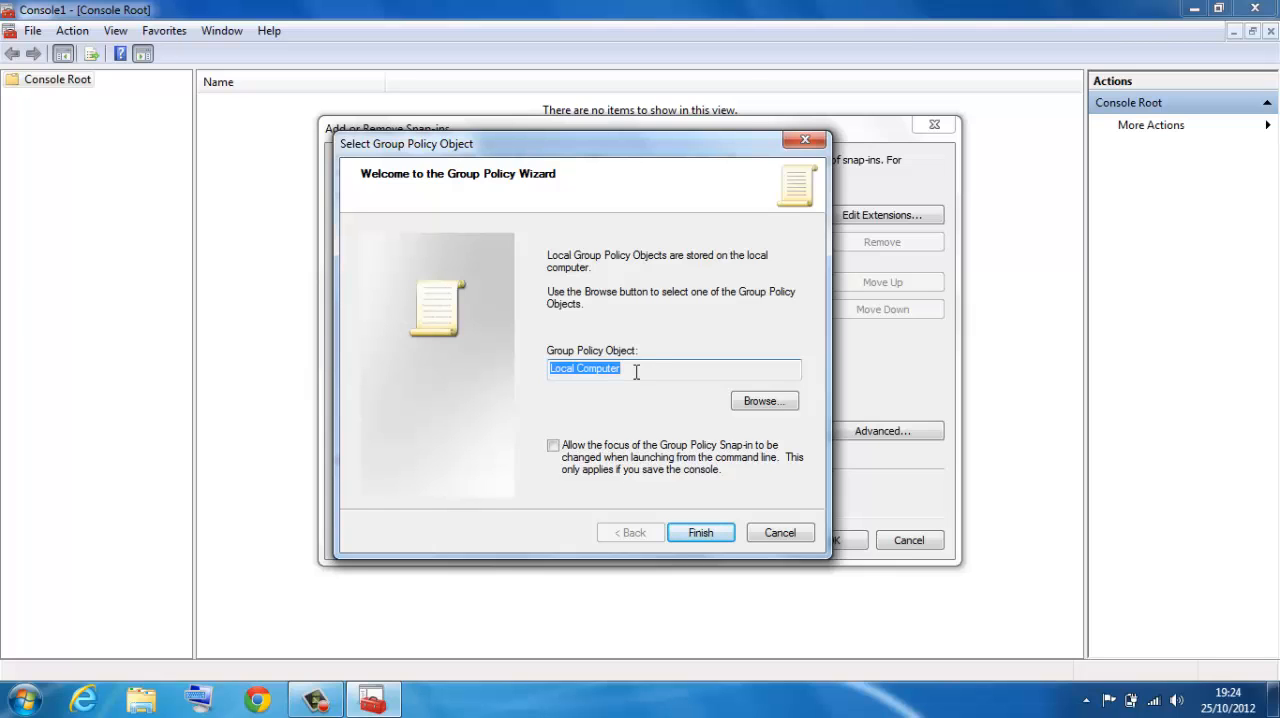
Step: Browse the Users tab and add a Group Policy snap-in targeting user Joe
click(764, 400)
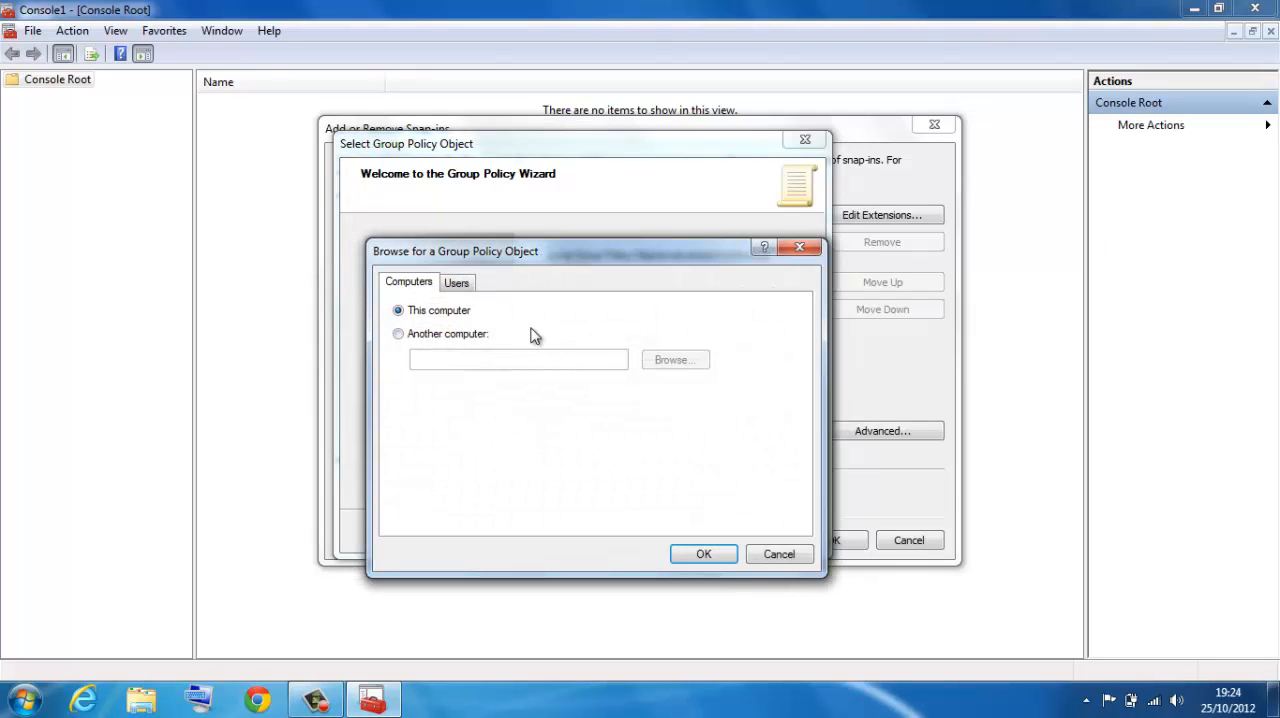
click(456, 282)
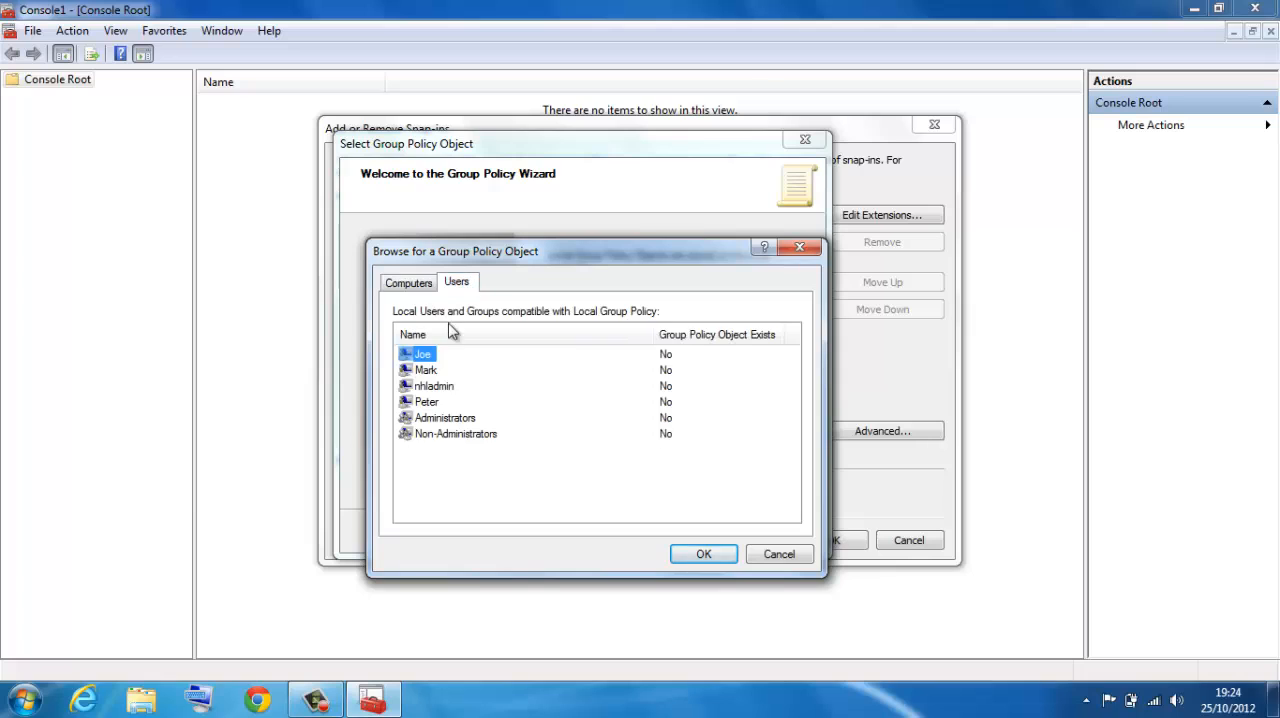
mouse_move(443, 424)
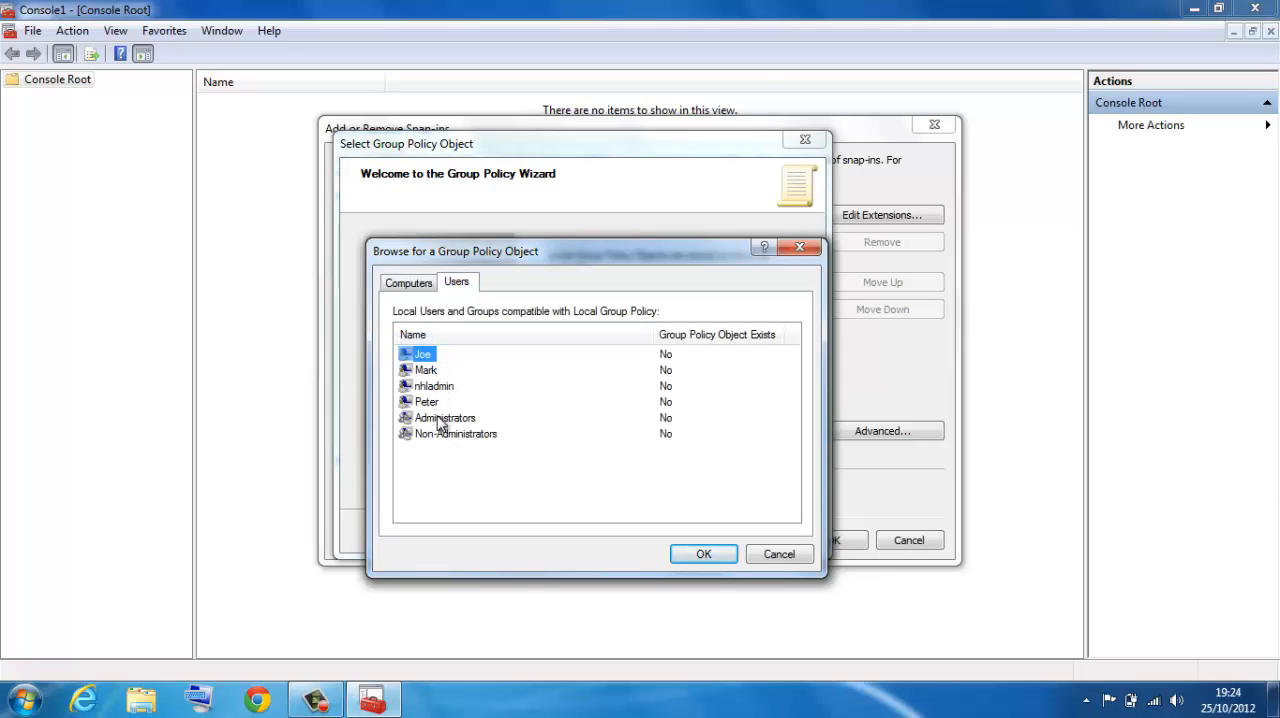
mouse_move(444, 444)
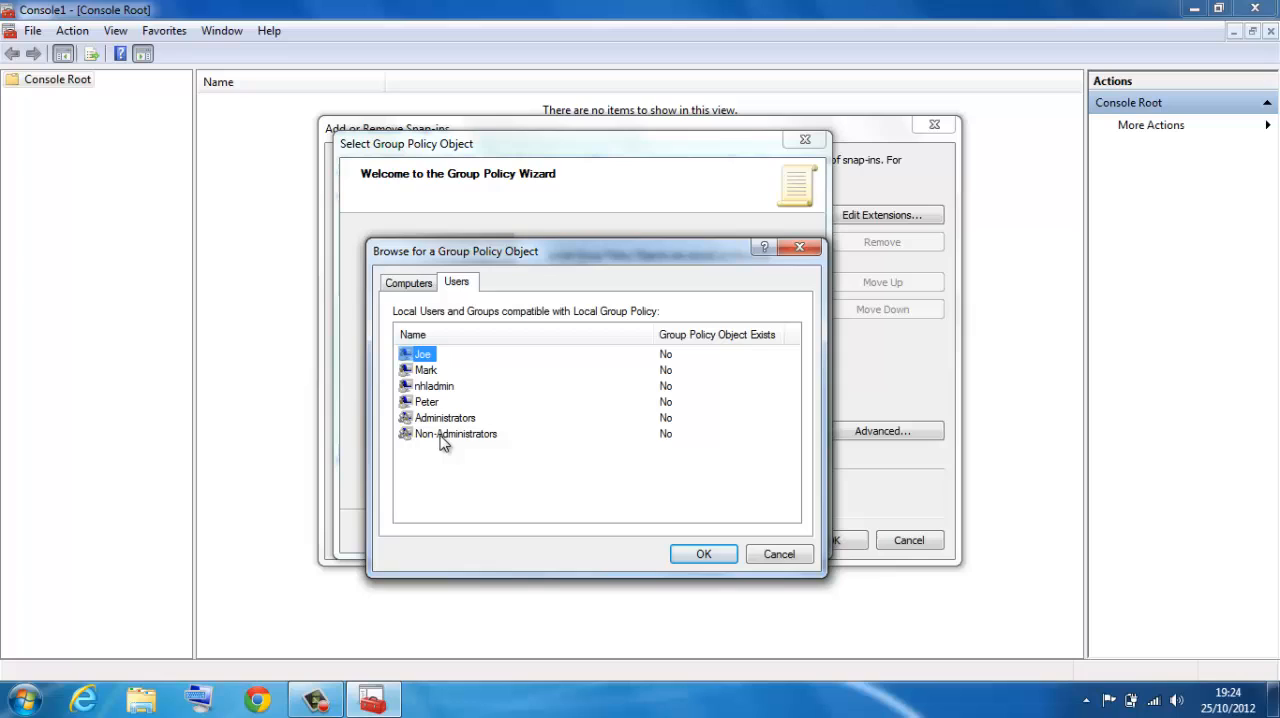
mouse_move(427, 410)
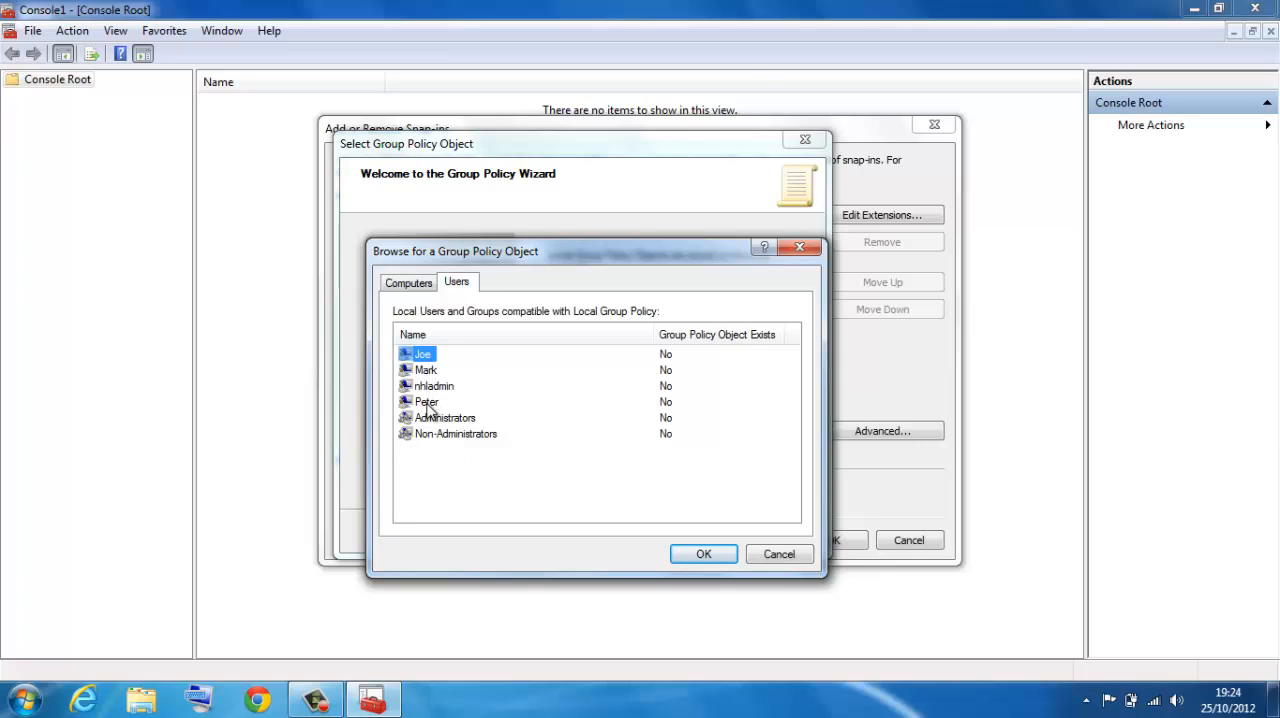
mouse_move(427, 388)
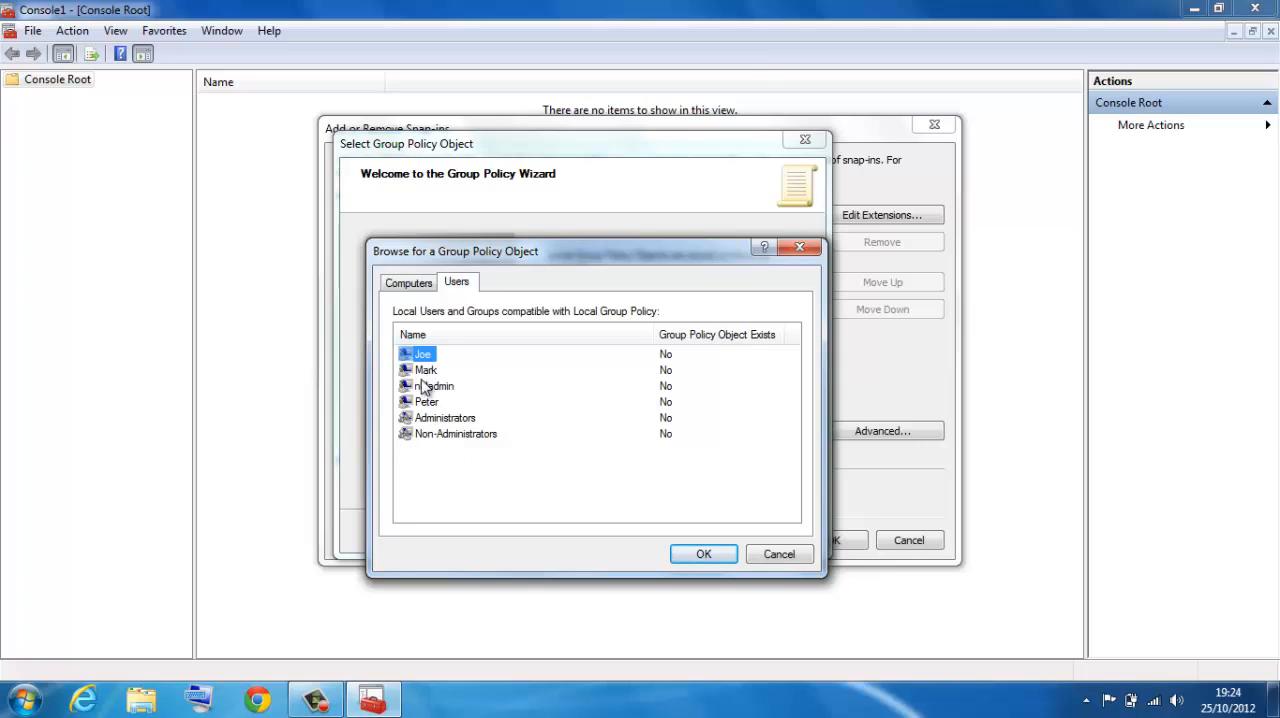
click(703, 554)
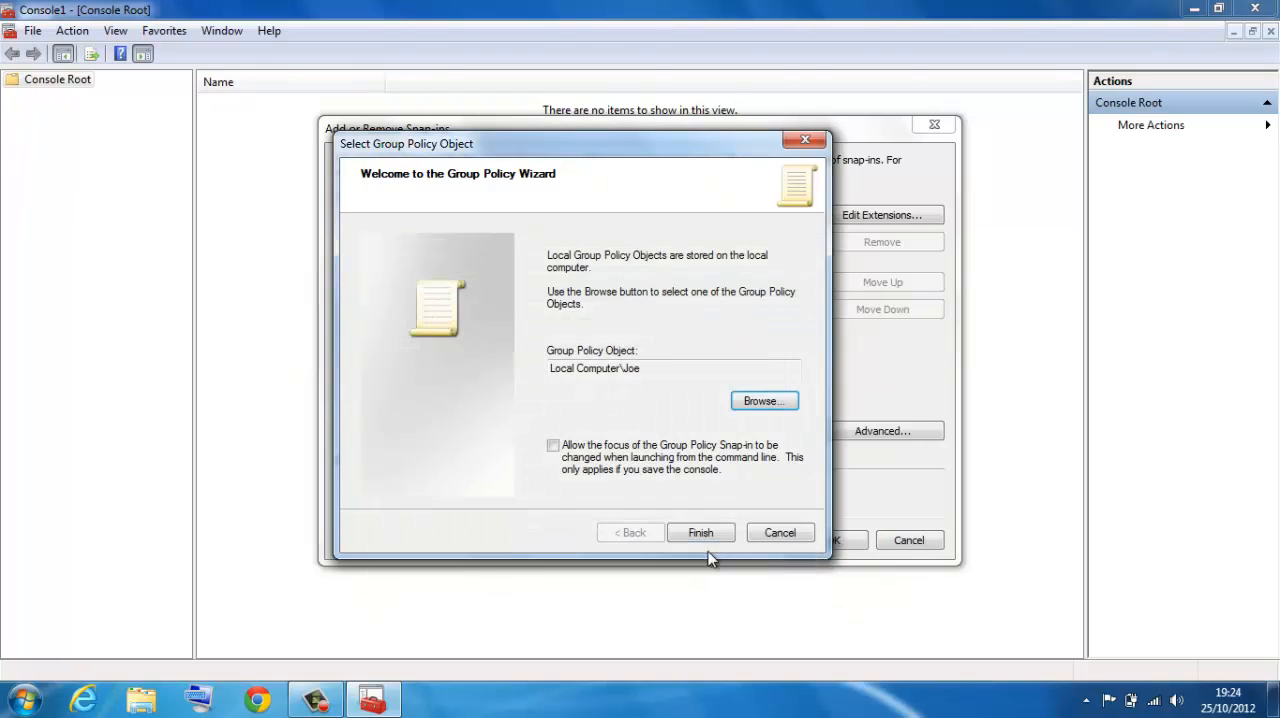
click(700, 532)
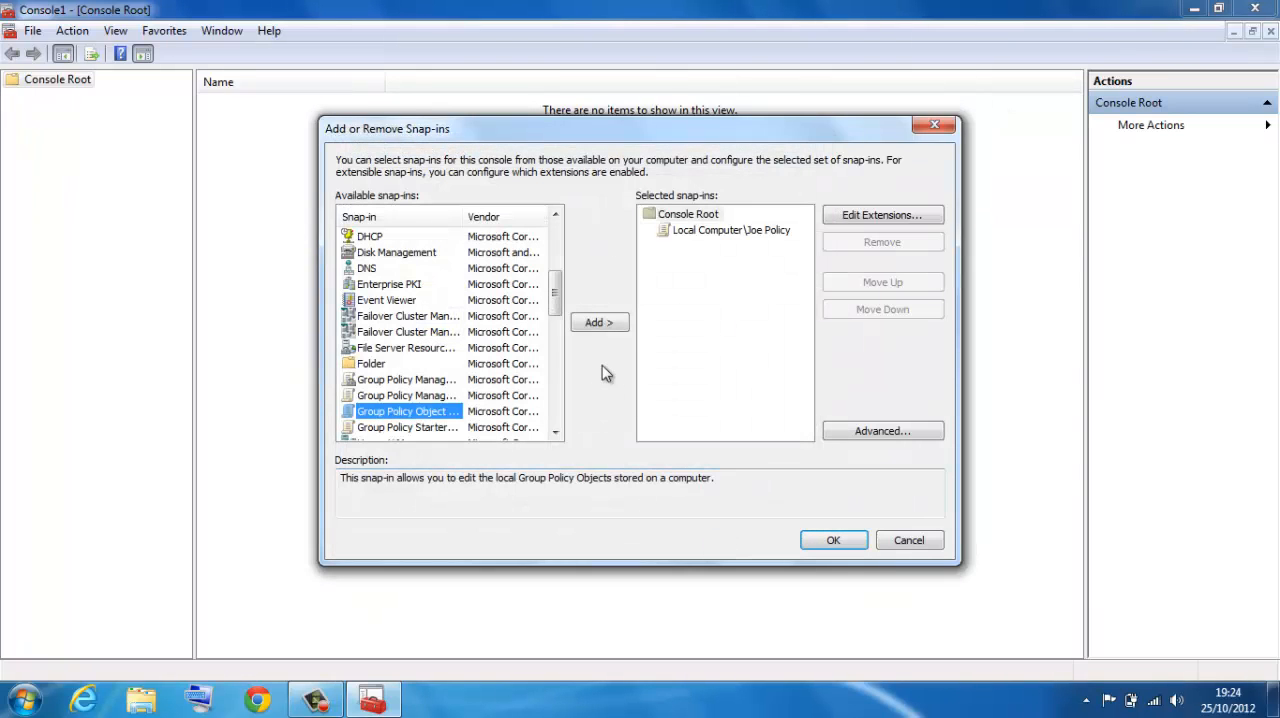
Step: Add another Group Policy Object snap-in targeting the second user, Mark
click(599, 322)
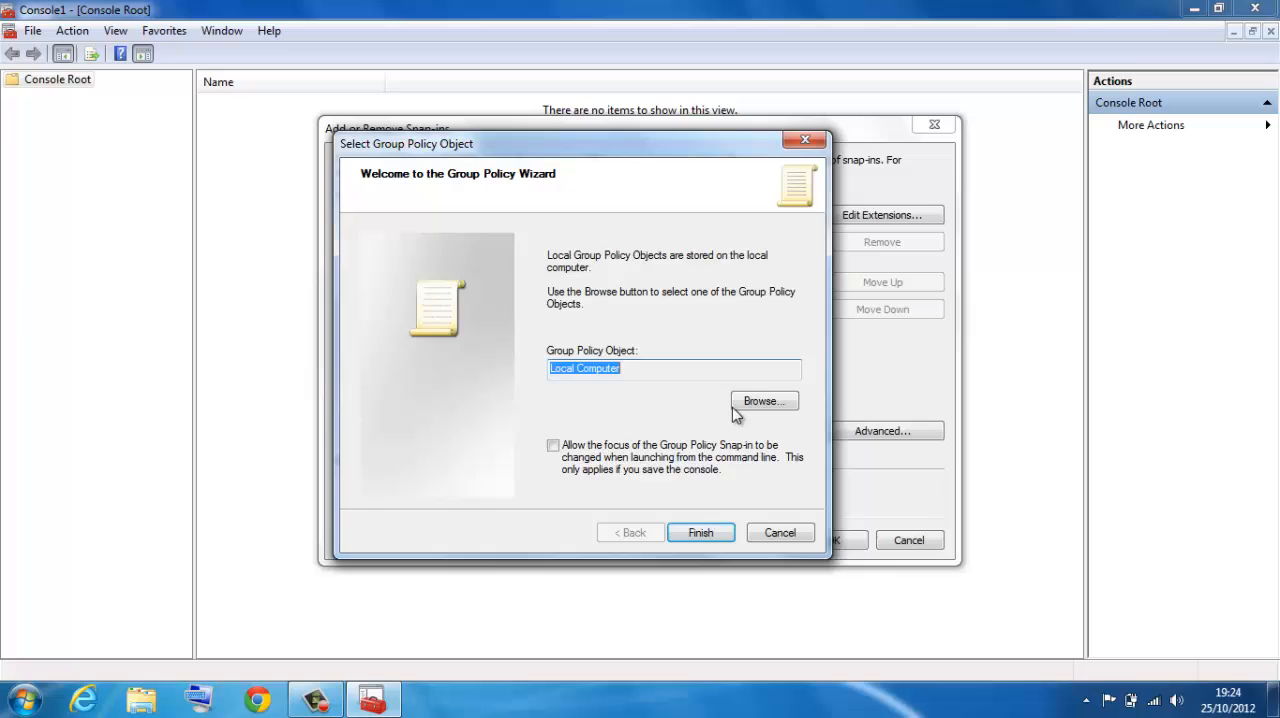
click(763, 400)
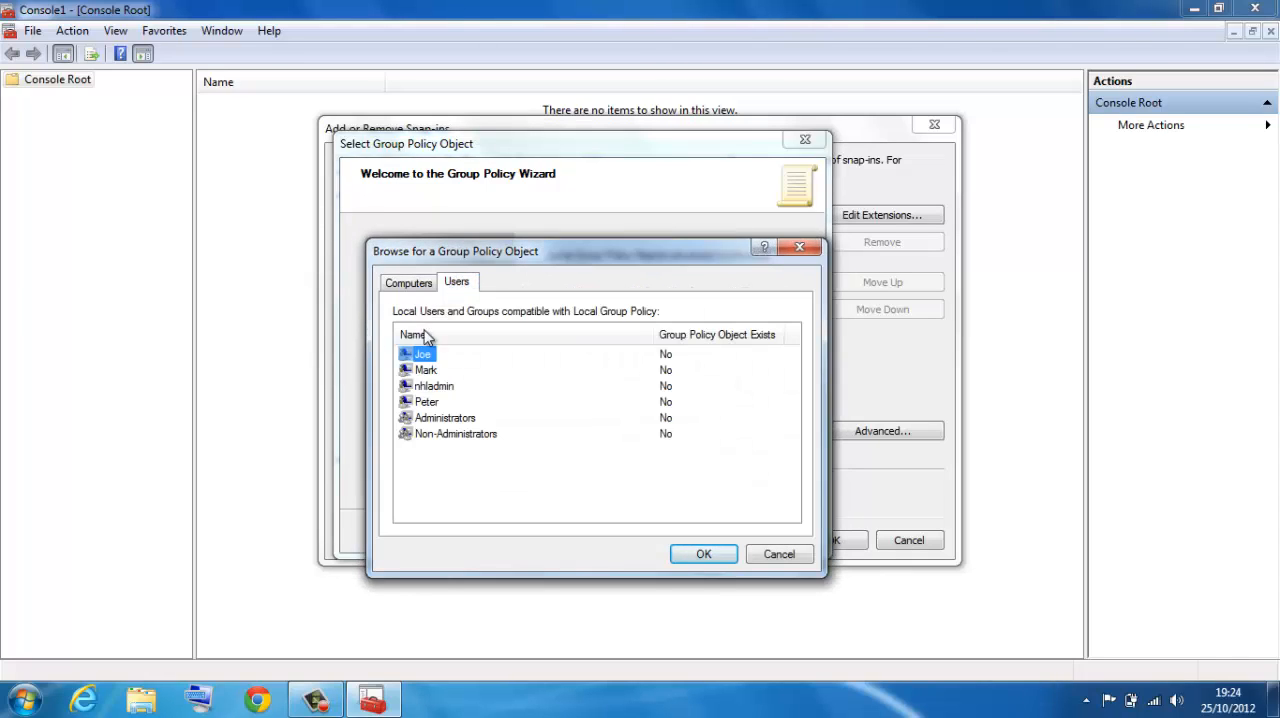
click(703, 554)
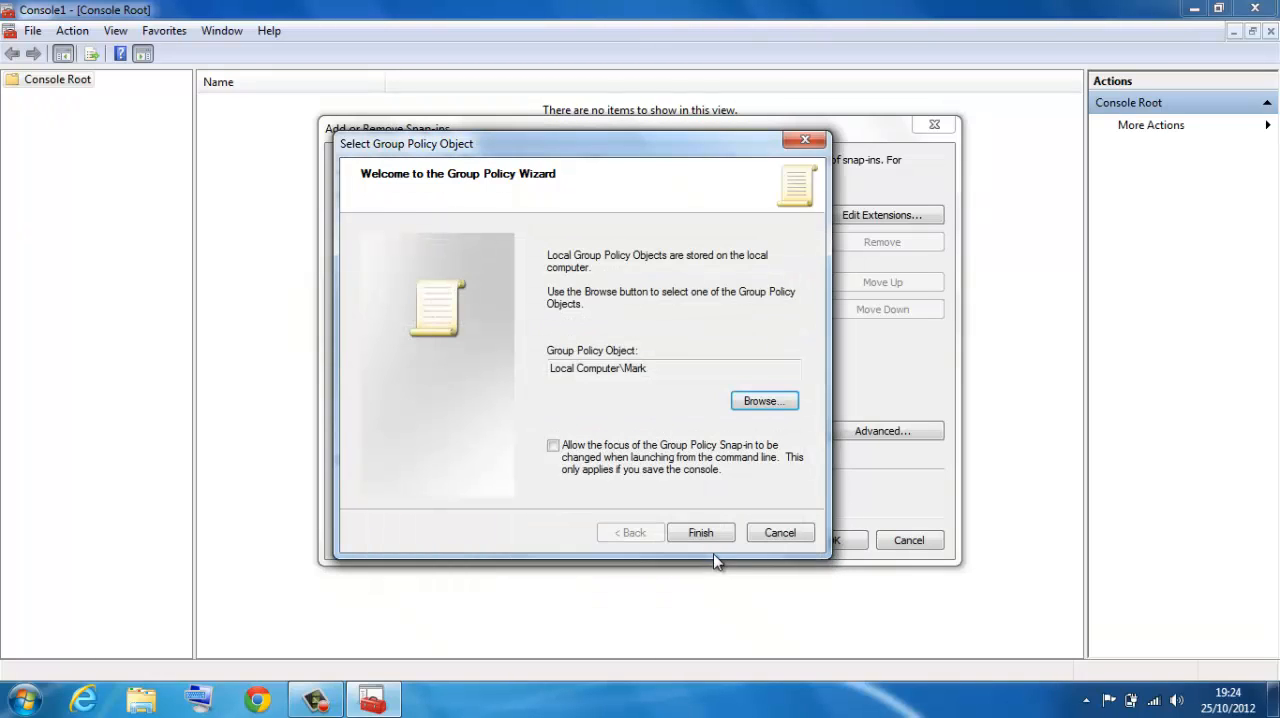
click(700, 532)
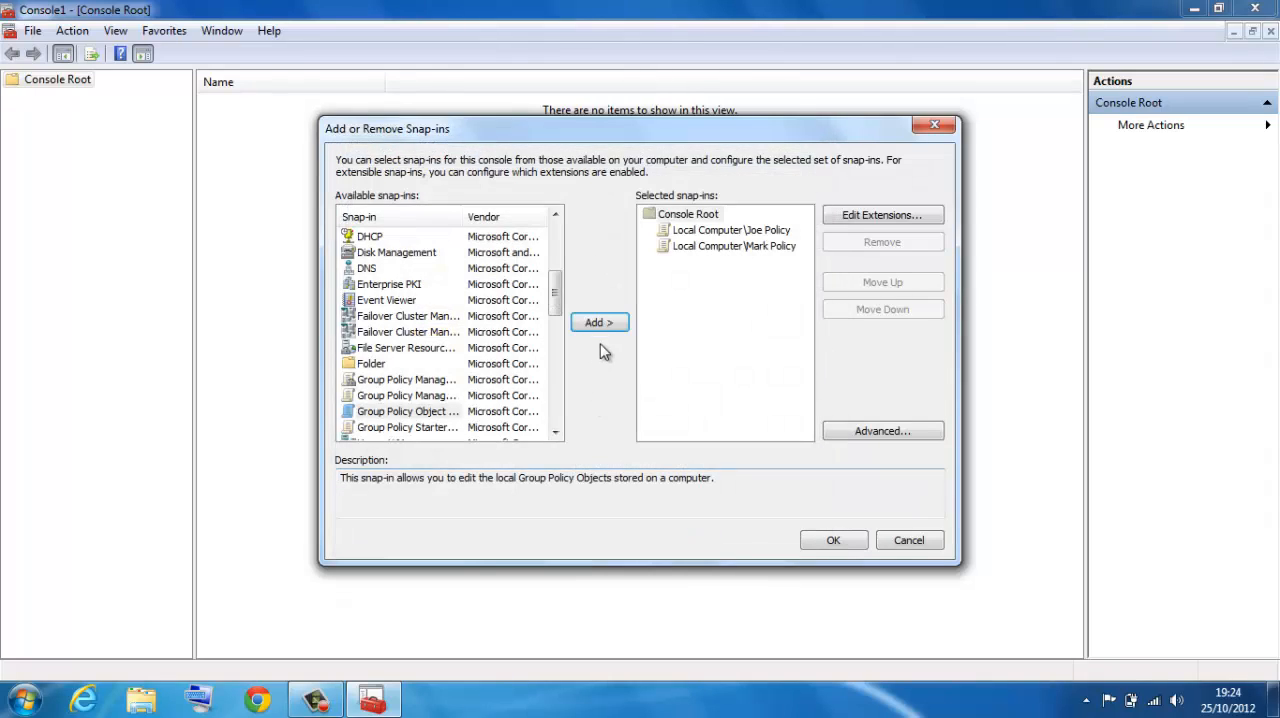
Step: Add a third Group Policy snap-in targeting the Administrators group
click(598, 322)
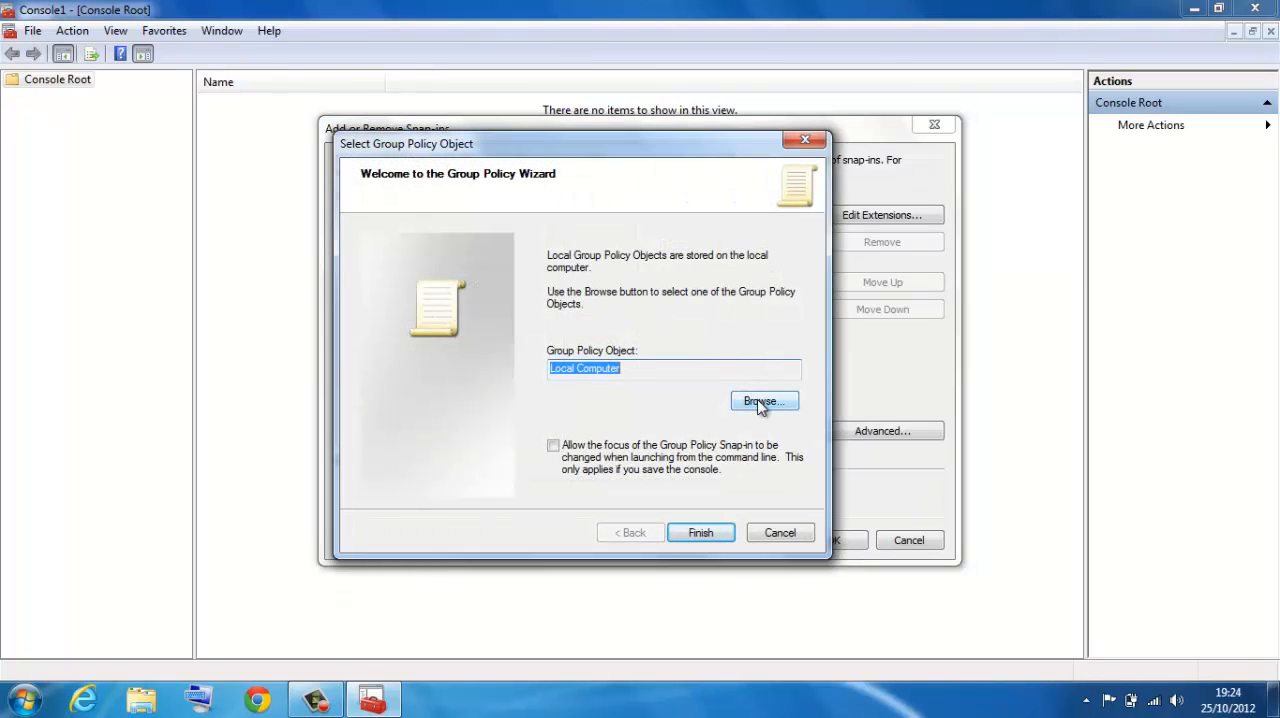
click(763, 400)
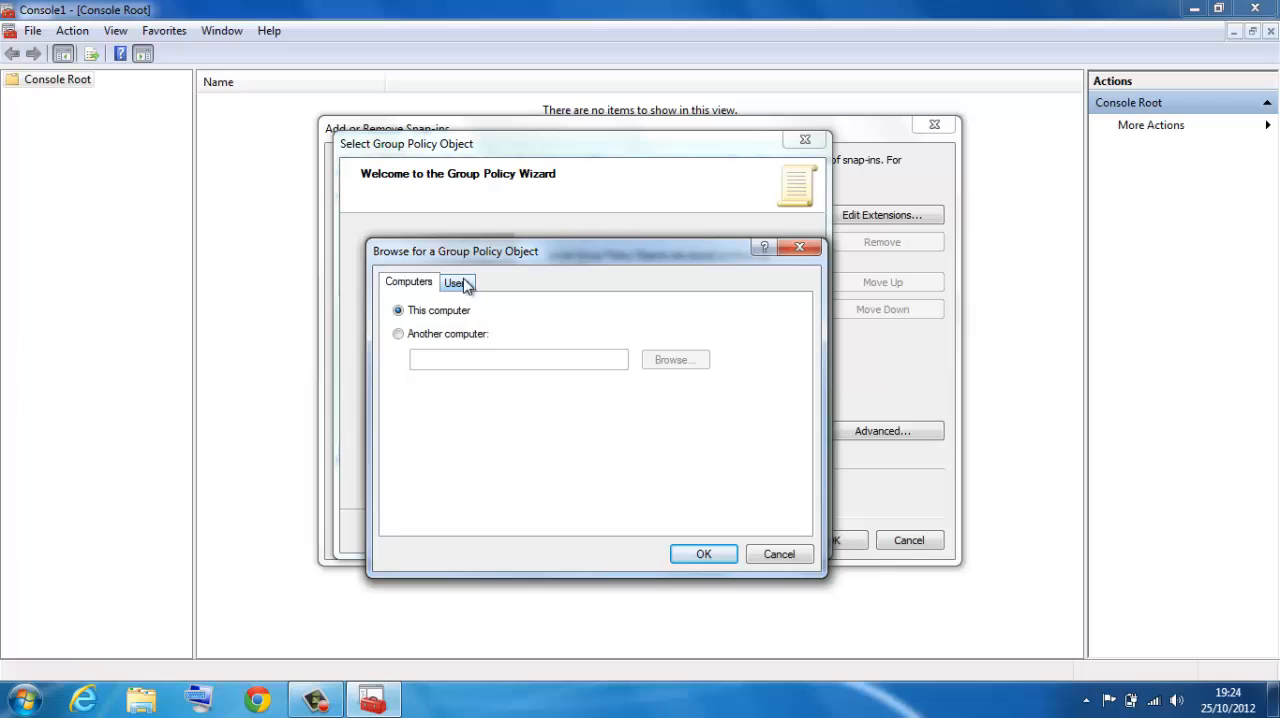
click(456, 282)
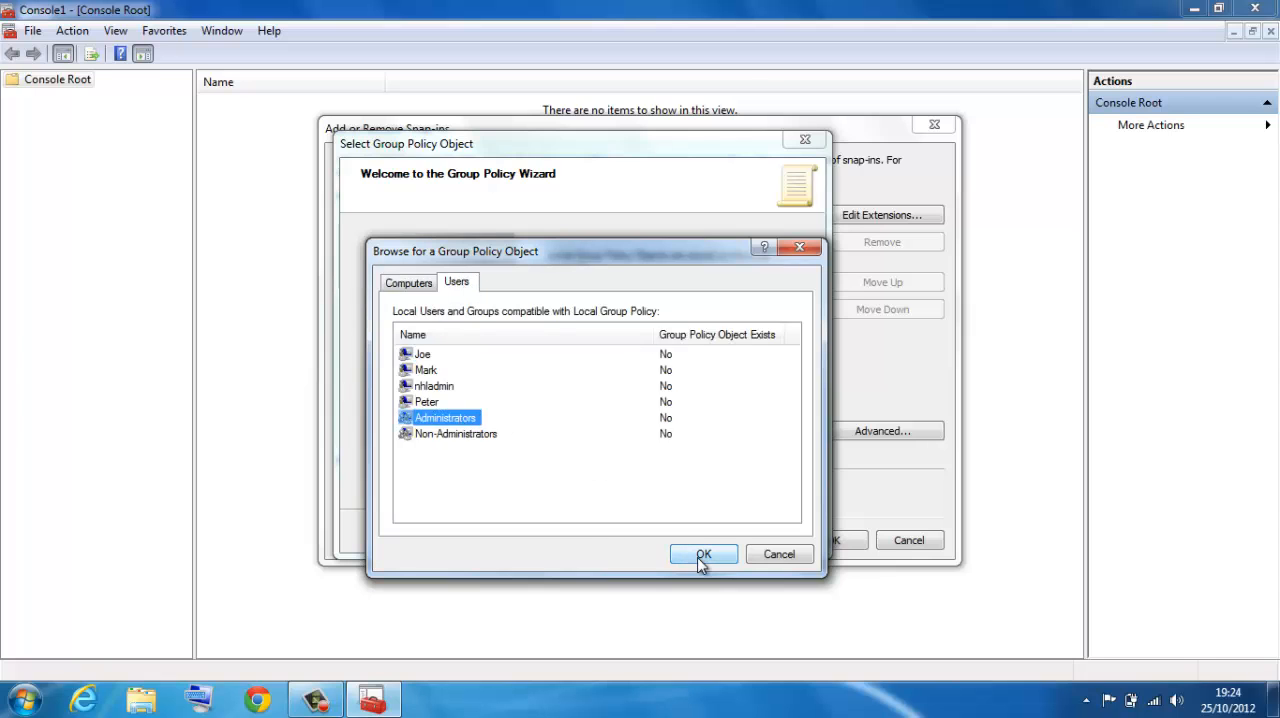
click(703, 554)
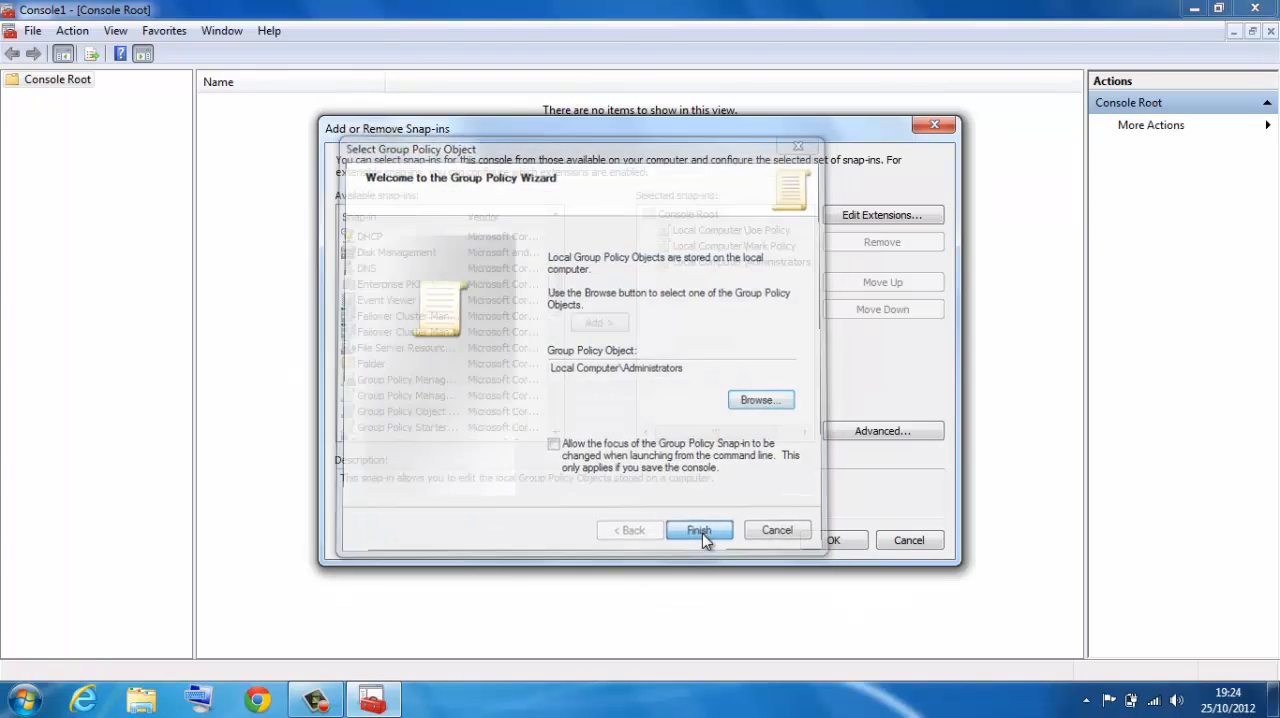
click(698, 530)
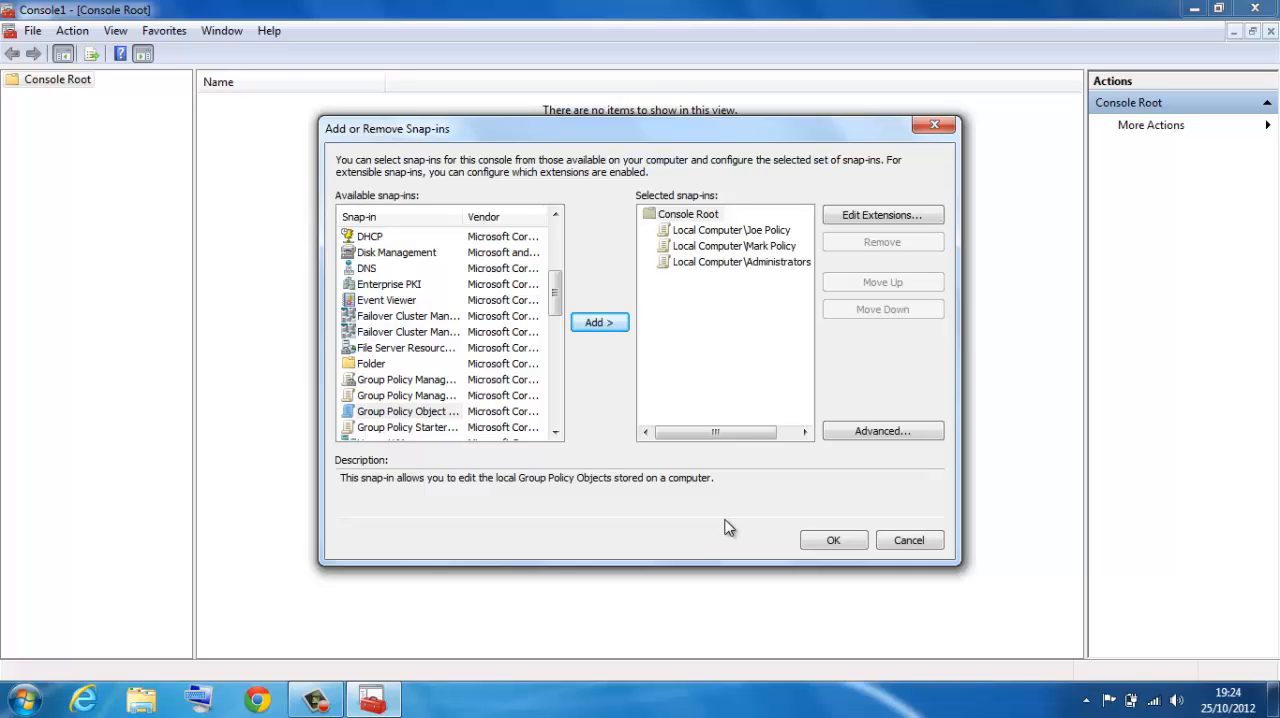
mouse_move(786, 538)
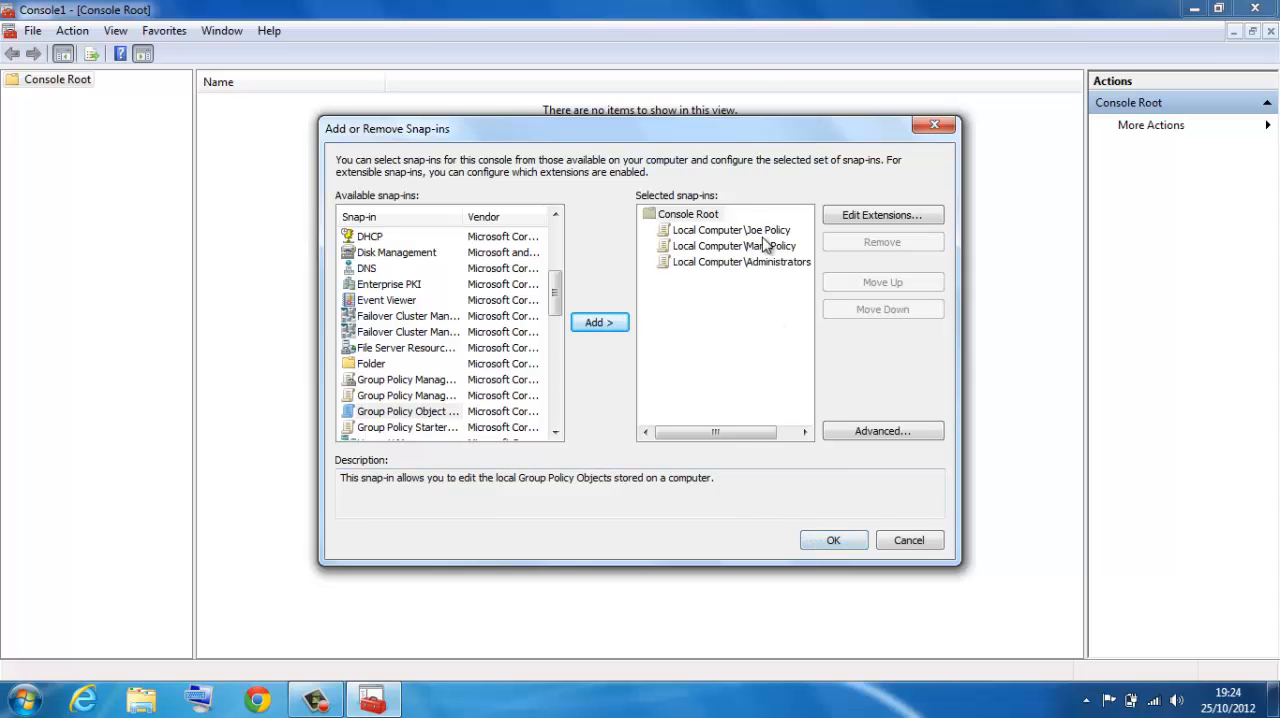
Step: Confirm the snap-ins and expand the Joe, Mark and Administrators policies in the tree
click(833, 540)
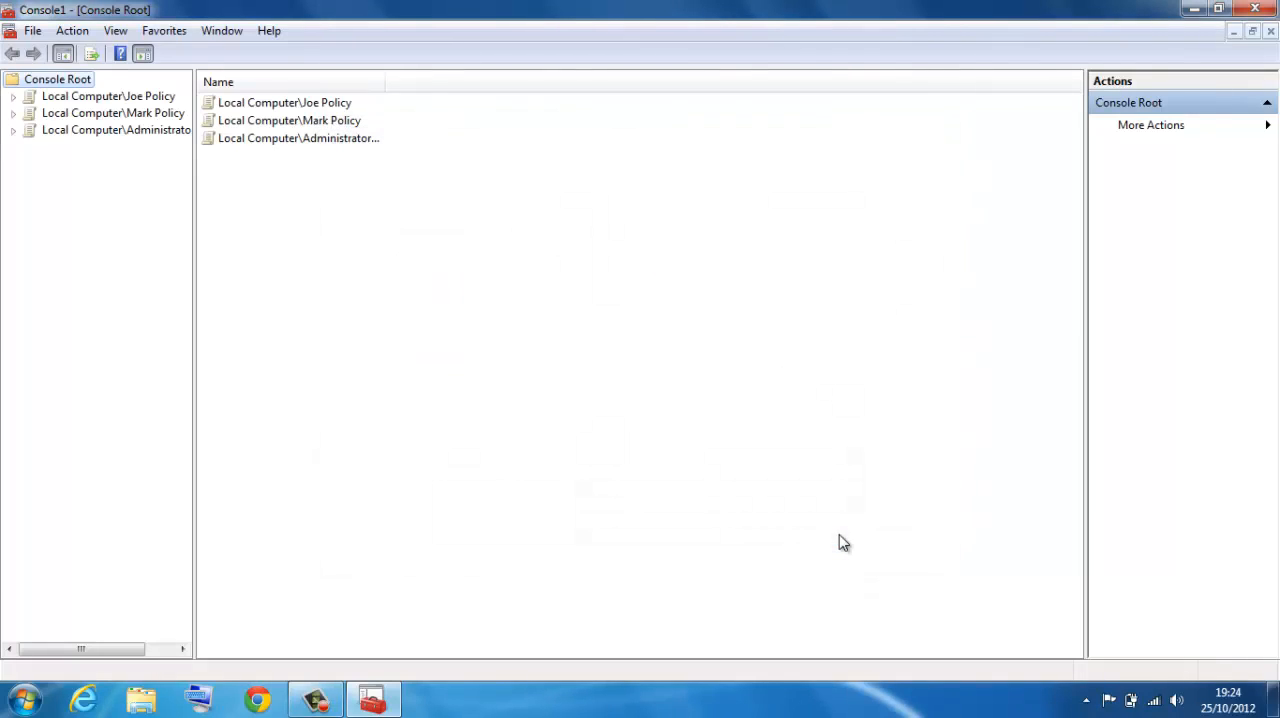
click(14, 96)
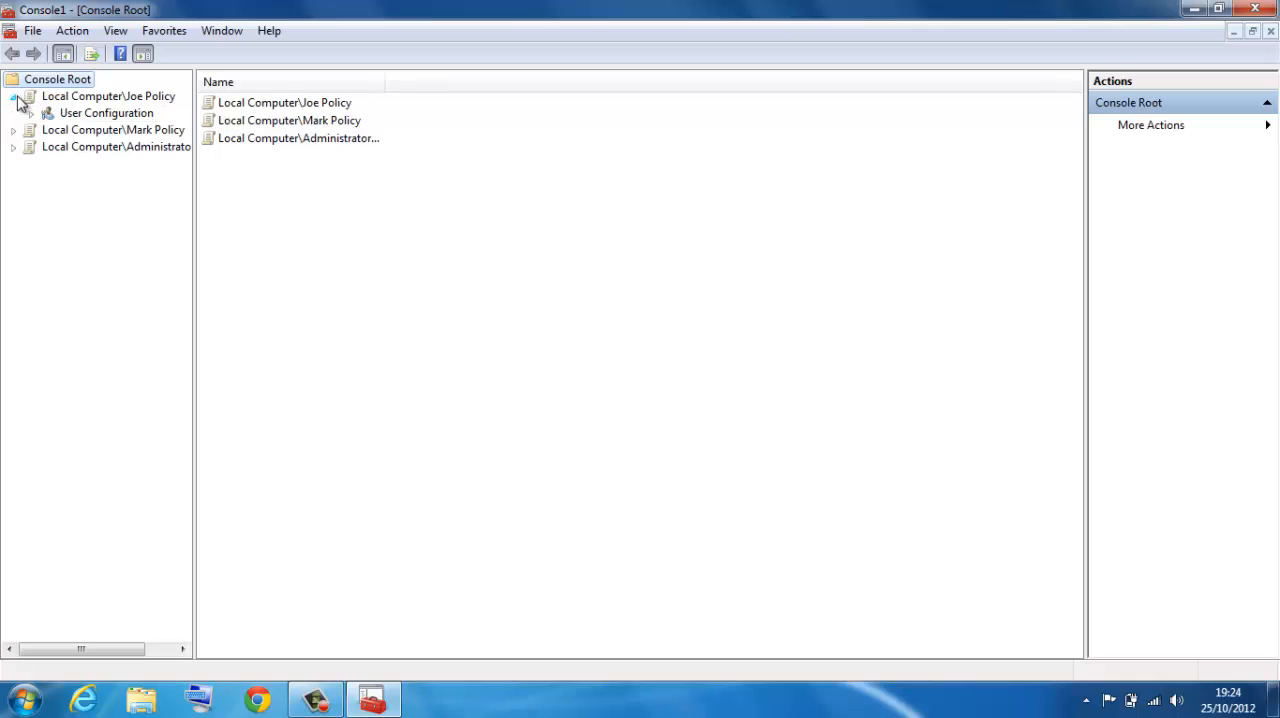
click(14, 129)
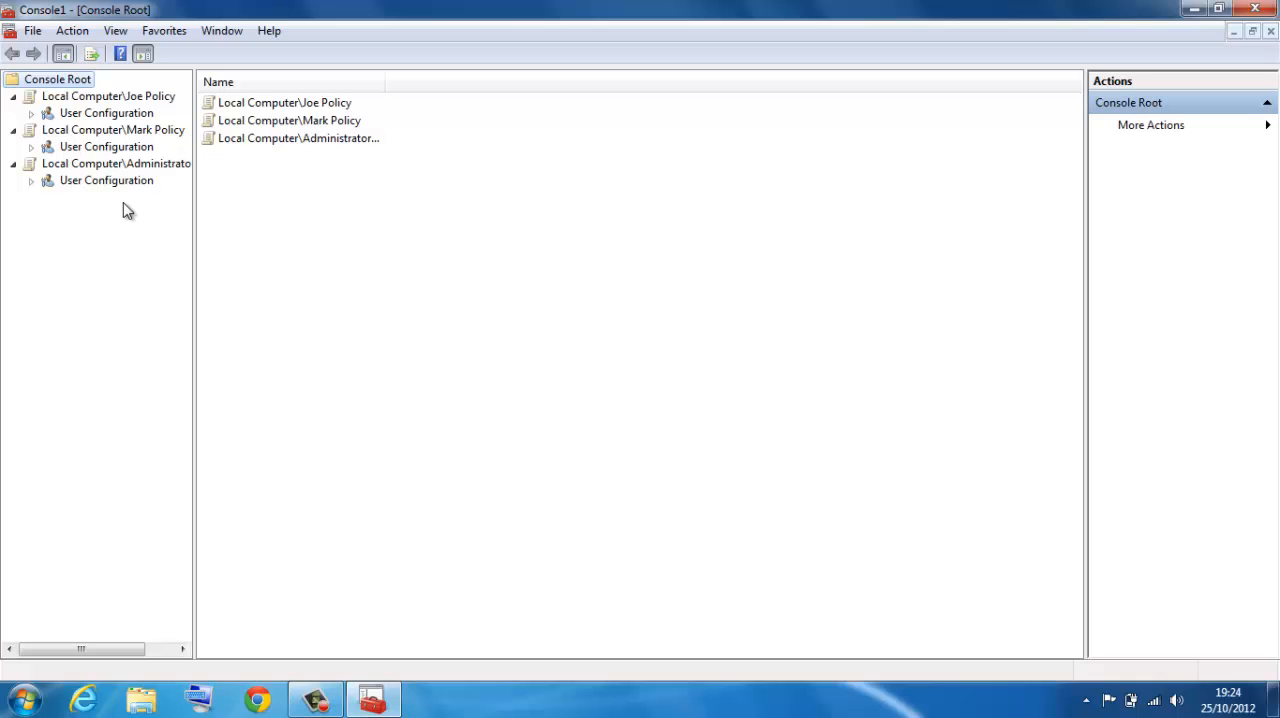
Step: Add a Group Policy Object Editor snap-in for Local Computer to the console
click(33, 30)
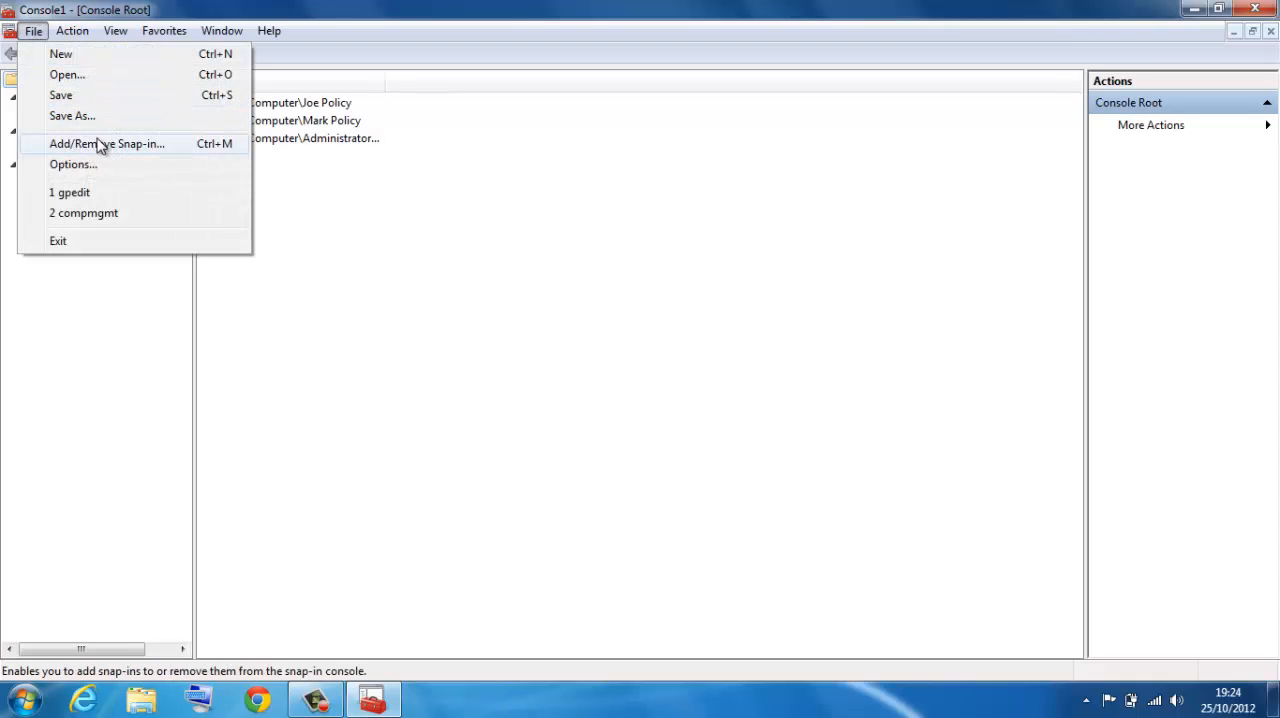
click(106, 143)
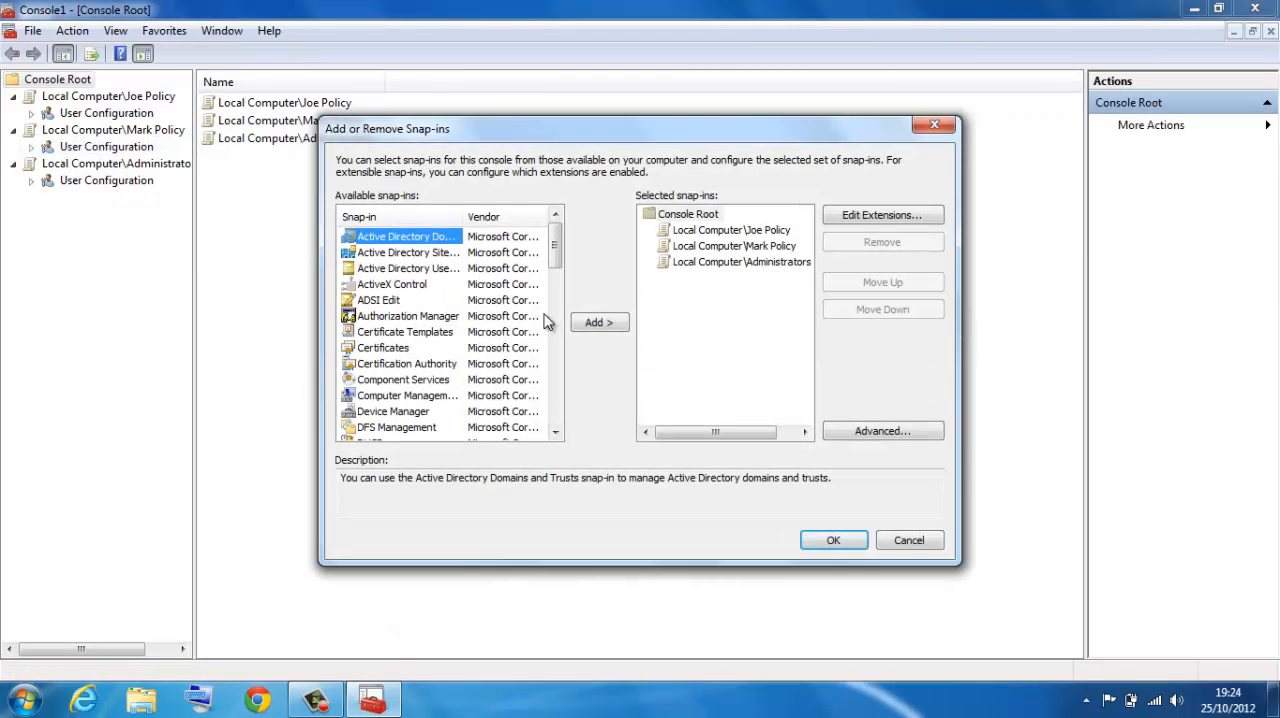
scroll(down, 3)
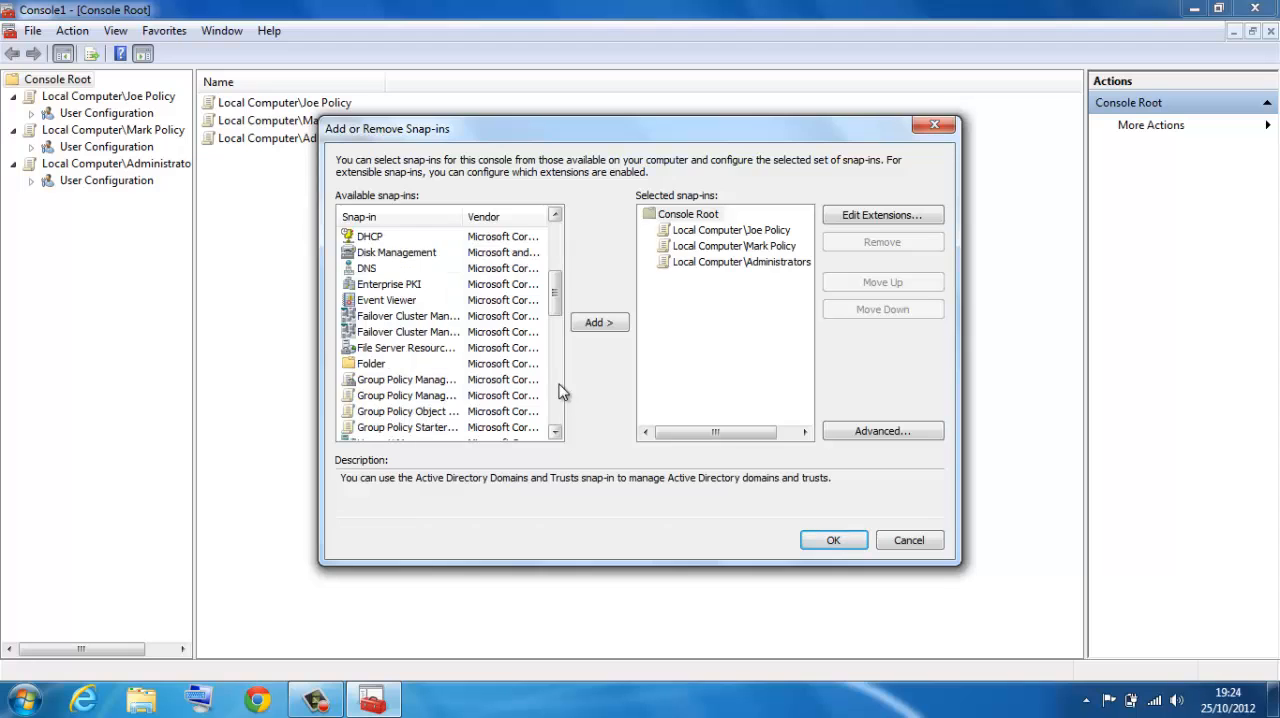
click(598, 322)
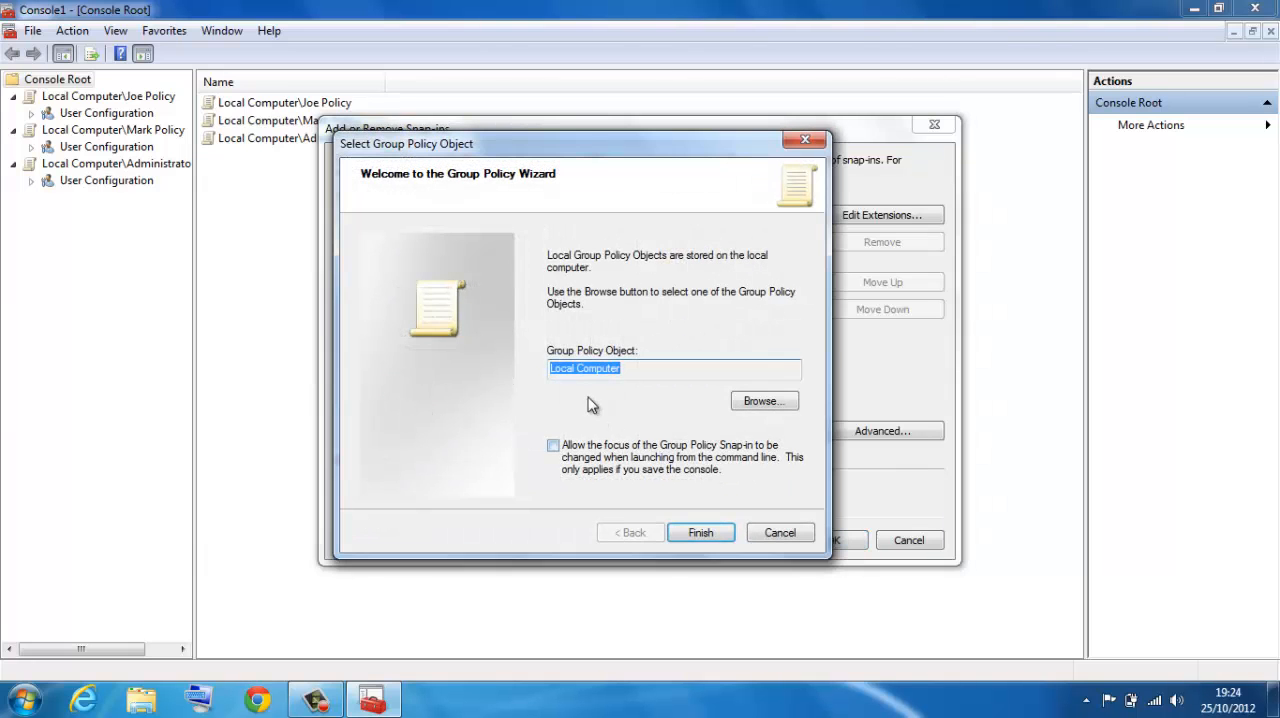
click(700, 532)
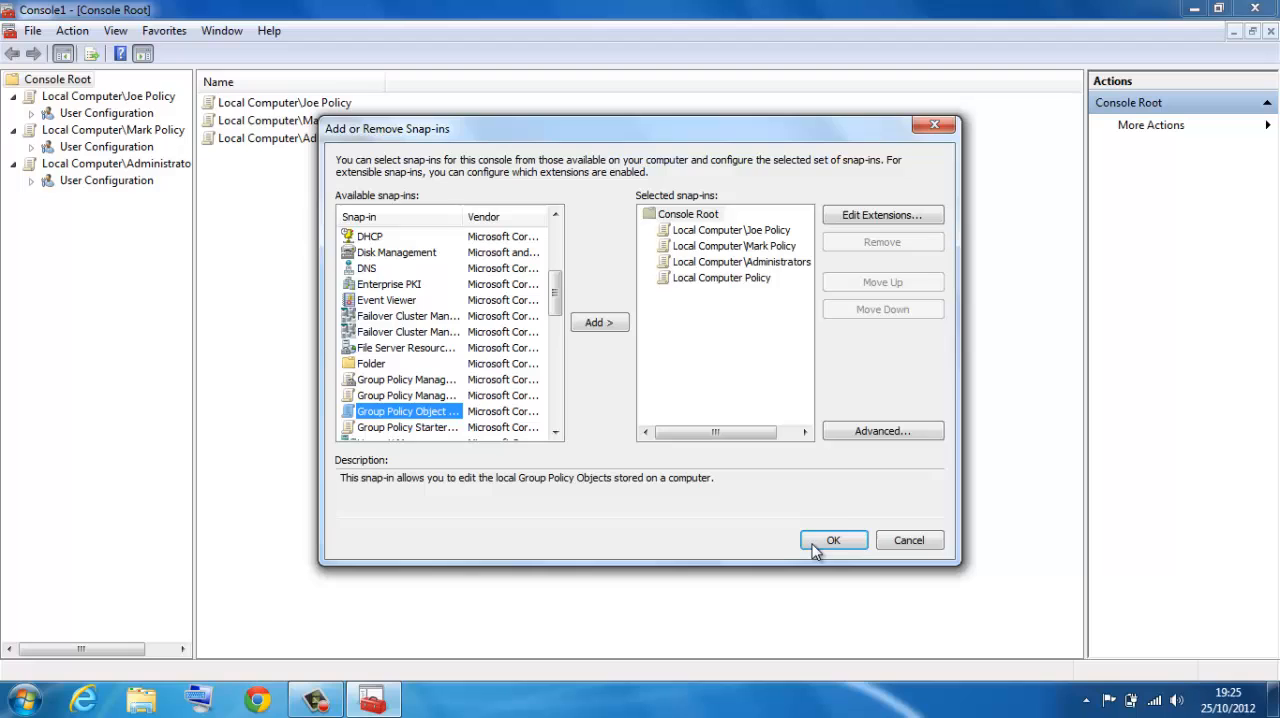
click(833, 540)
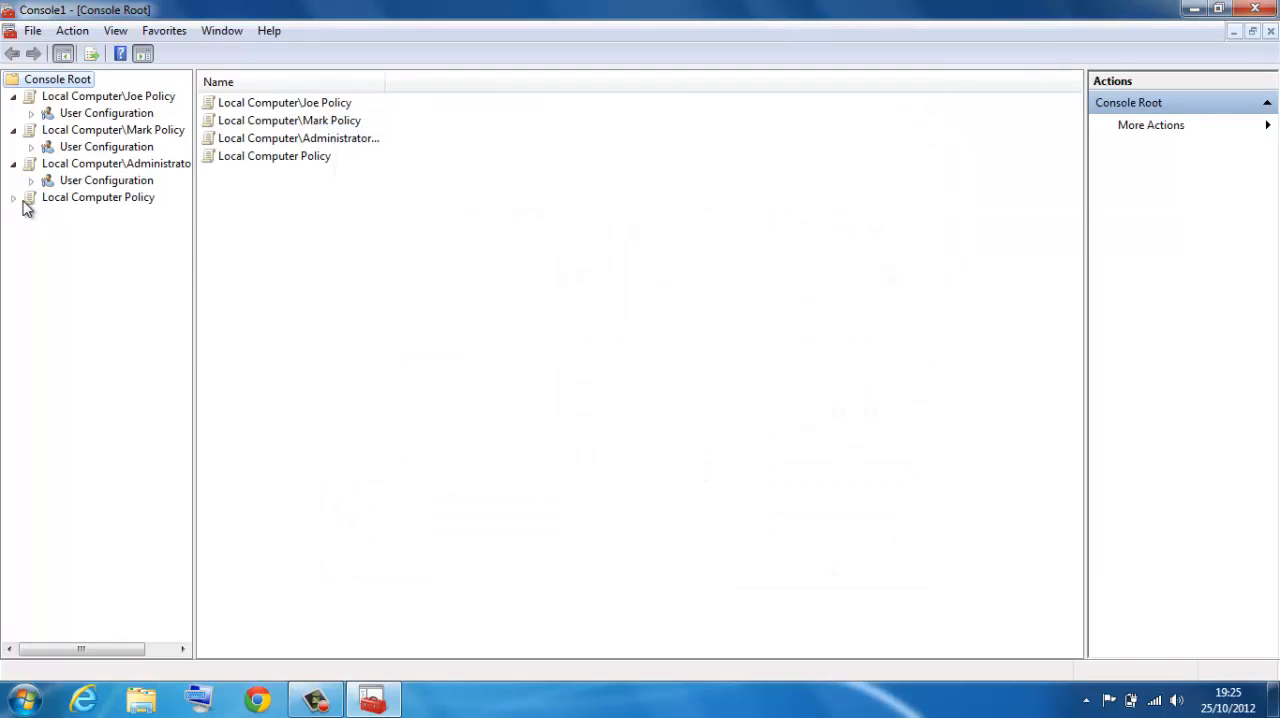
Step: Expand the Computer and User Configuration folders of all four policies
click(14, 197)
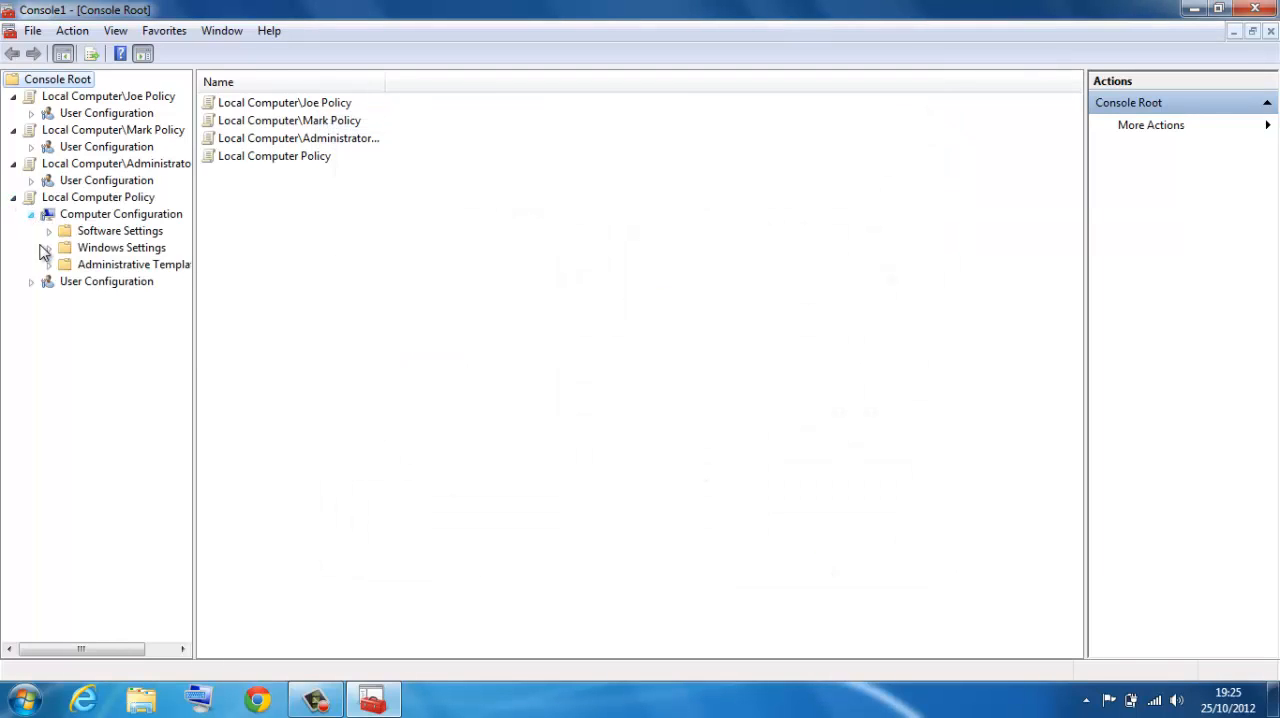
click(31, 281)
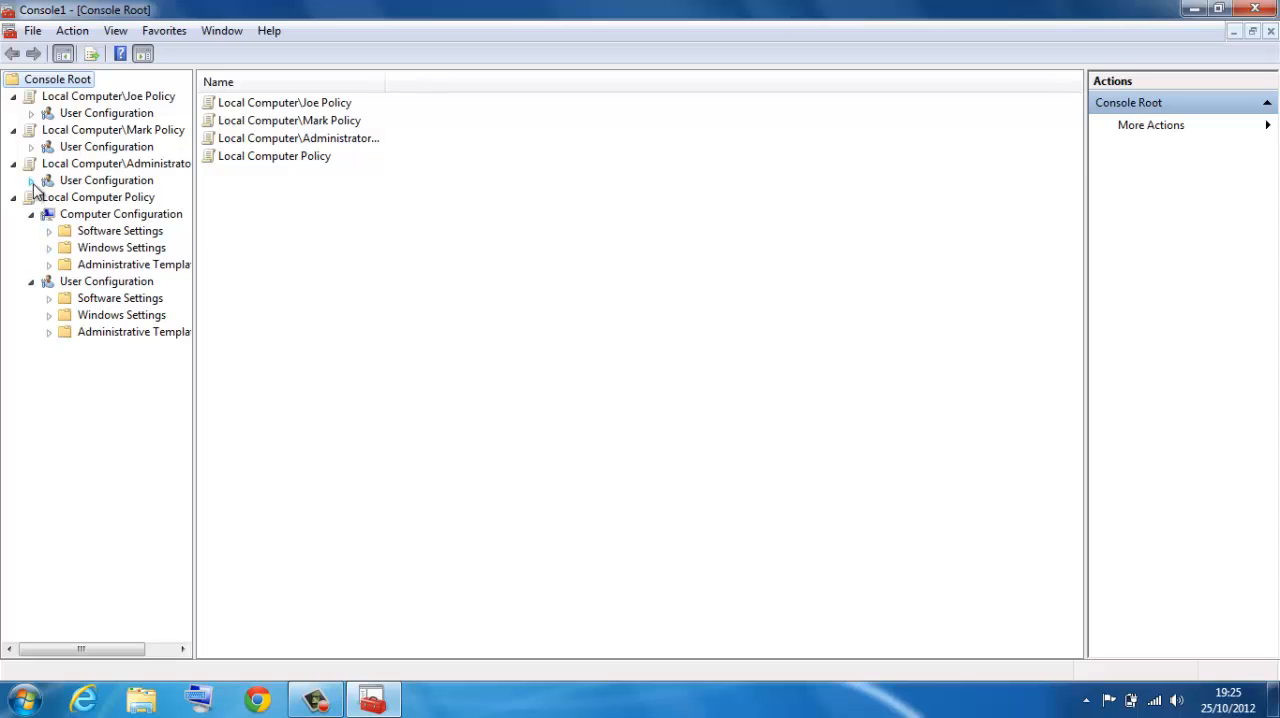
click(31, 146)
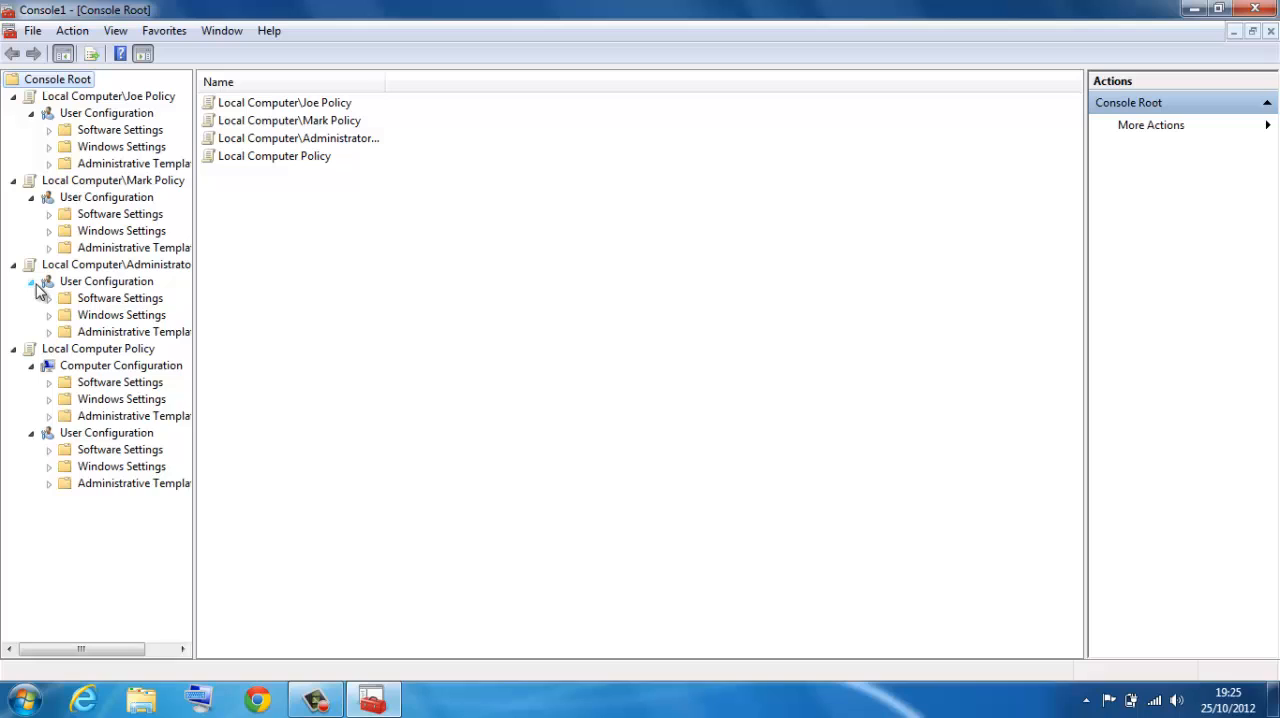
mouse_move(145, 137)
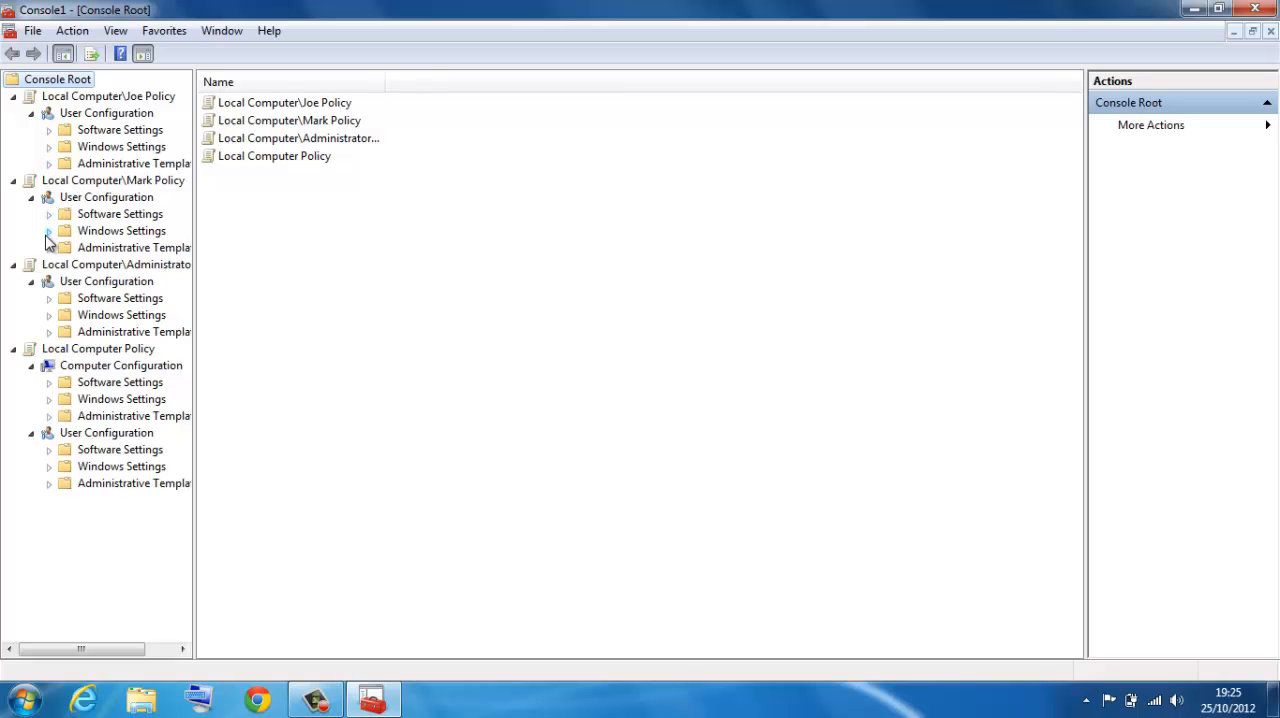
Step: Under Mark Policy, view Software Restriction Policies, then Control Panel's Display settings
click(49, 230)
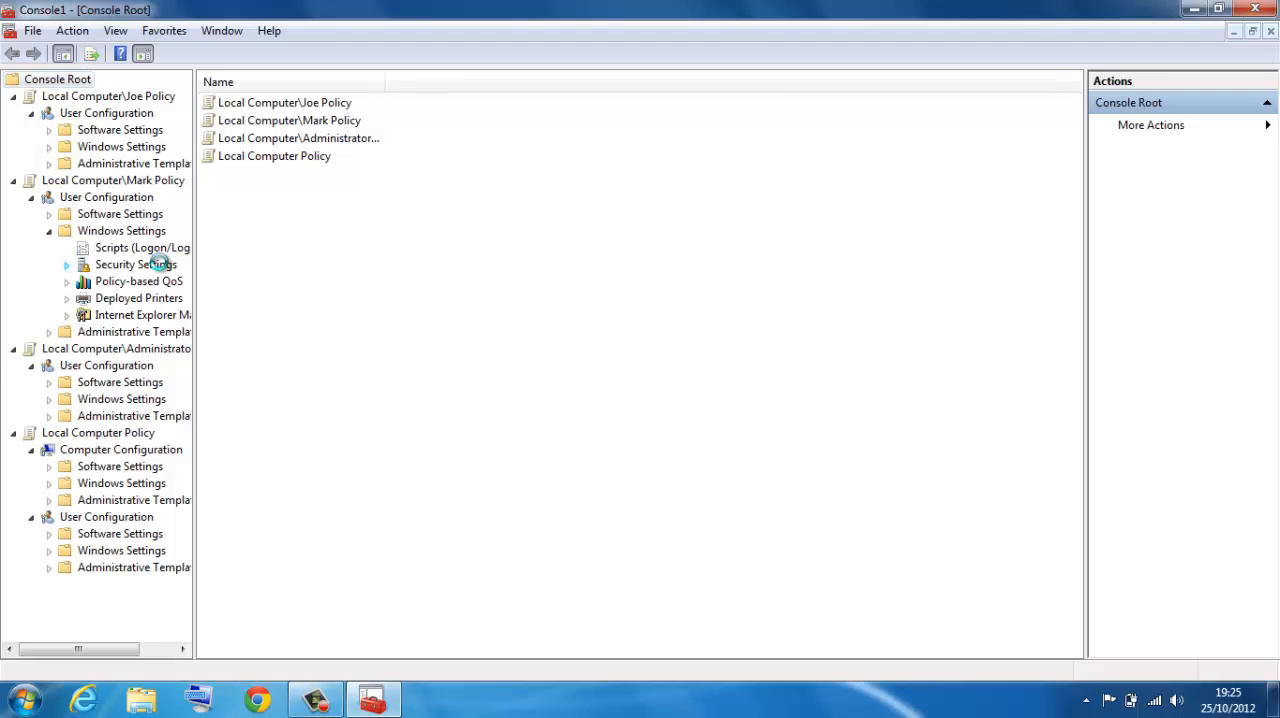
click(66, 264)
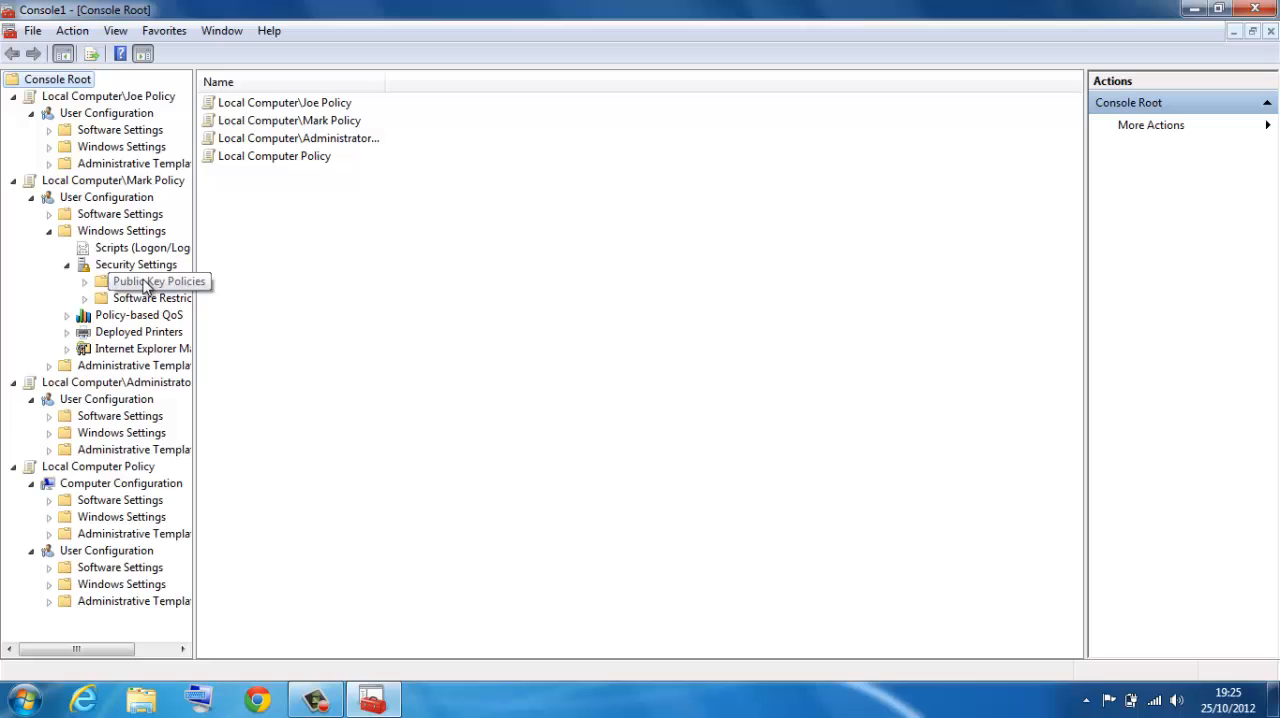
click(151, 298)
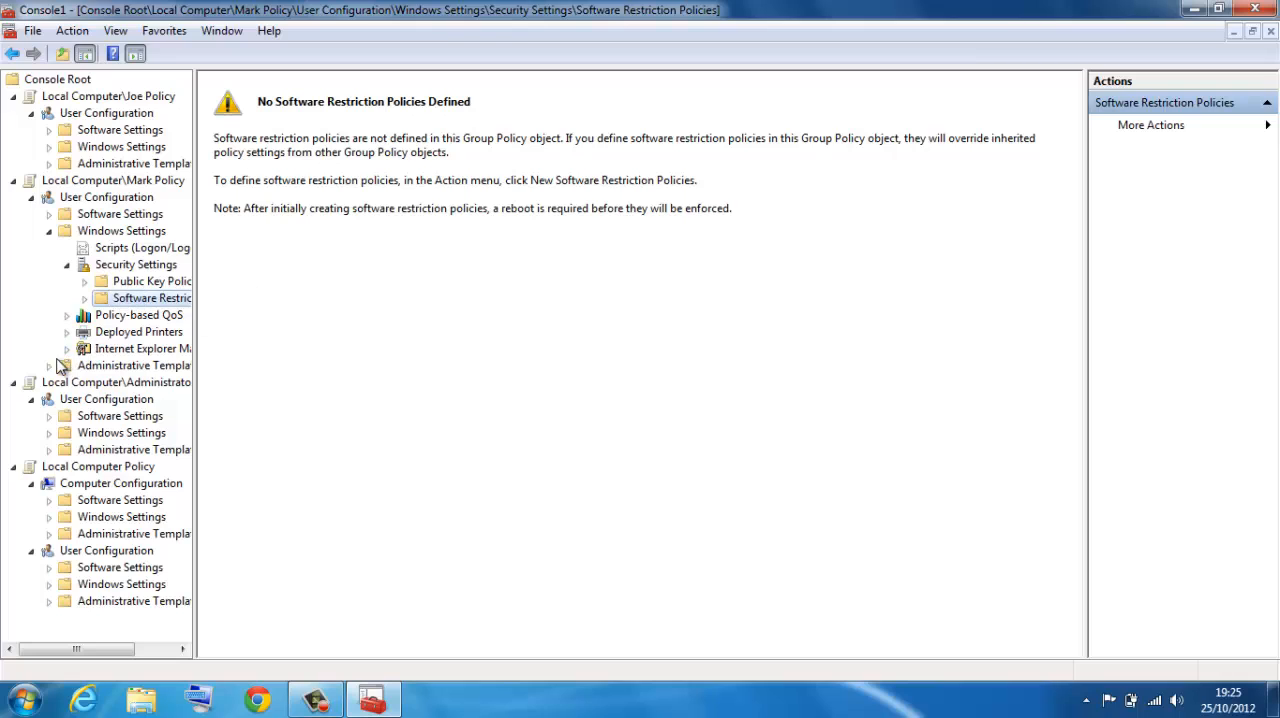
click(48, 365)
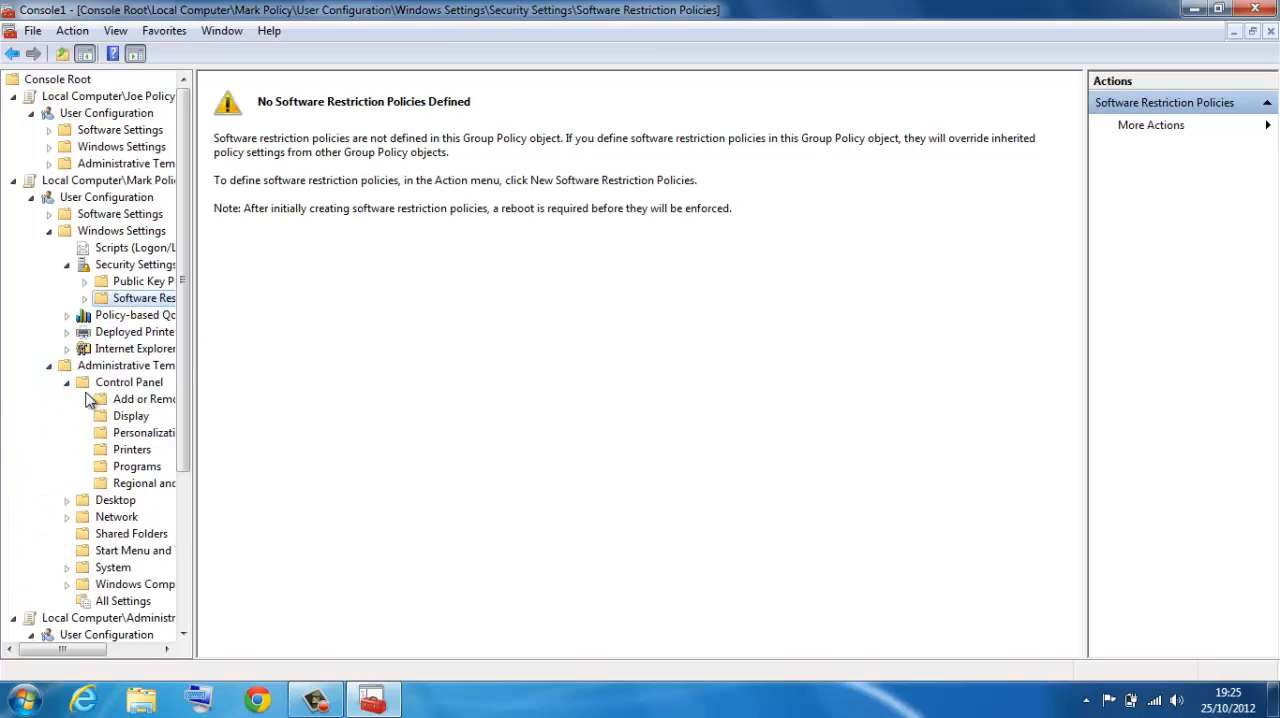
click(131, 415)
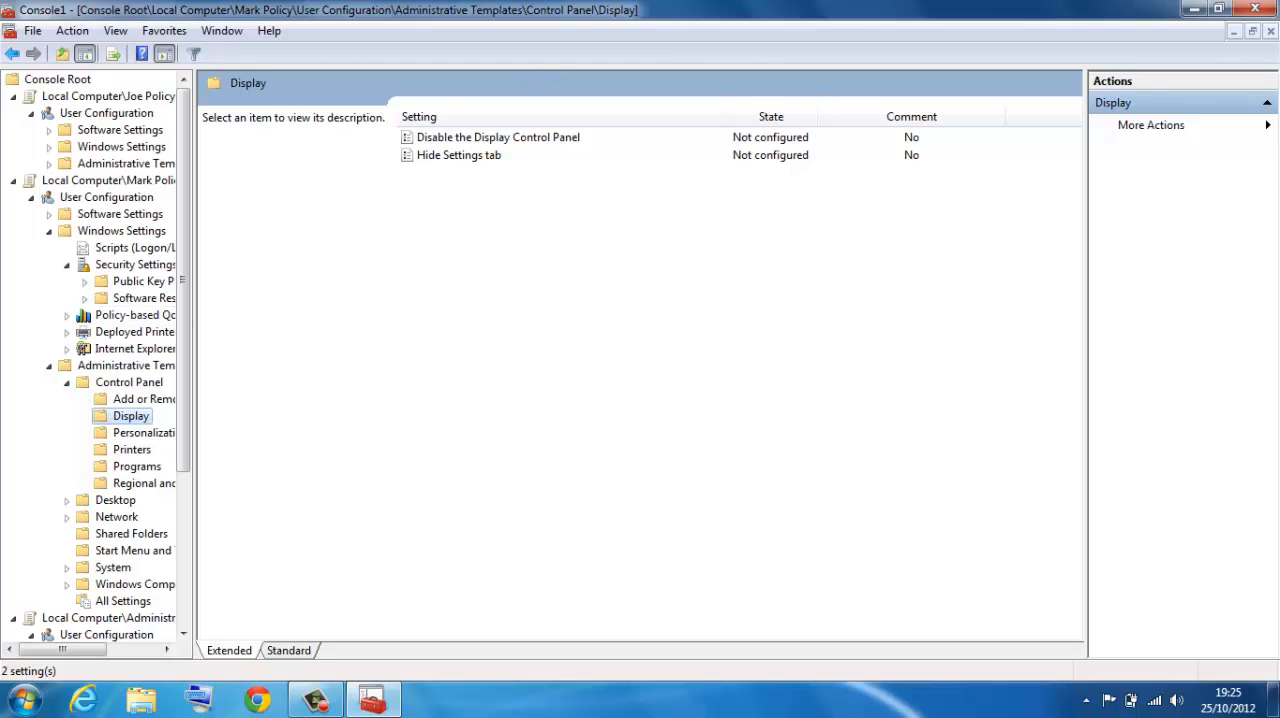
Step: Save the console as Console1.msc, then close Microsoft Management Console
click(33, 30)
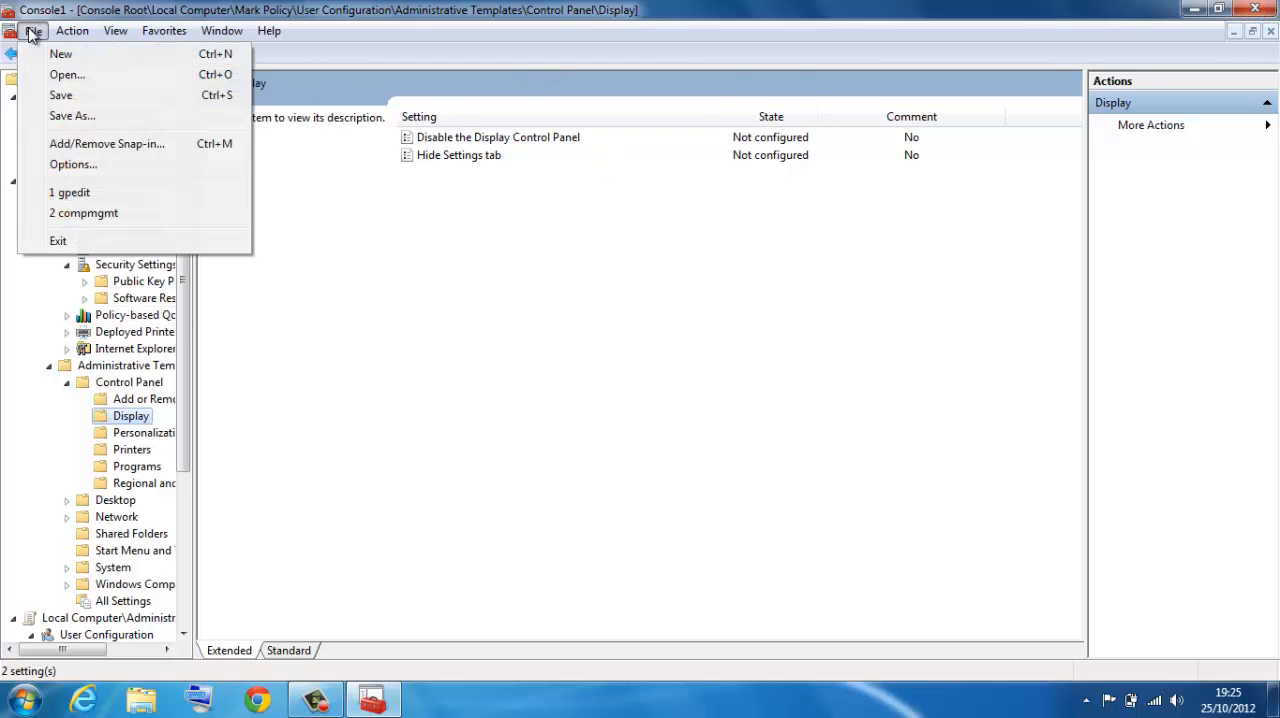
click(71, 116)
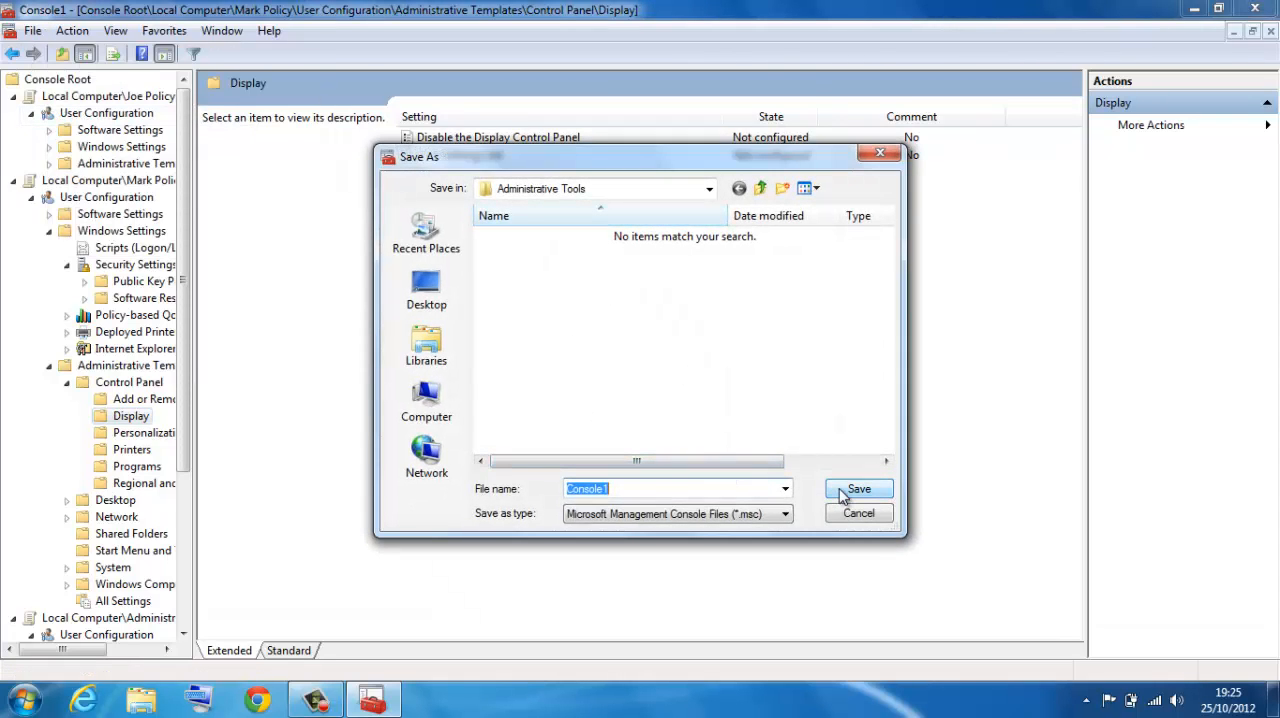
click(858, 489)
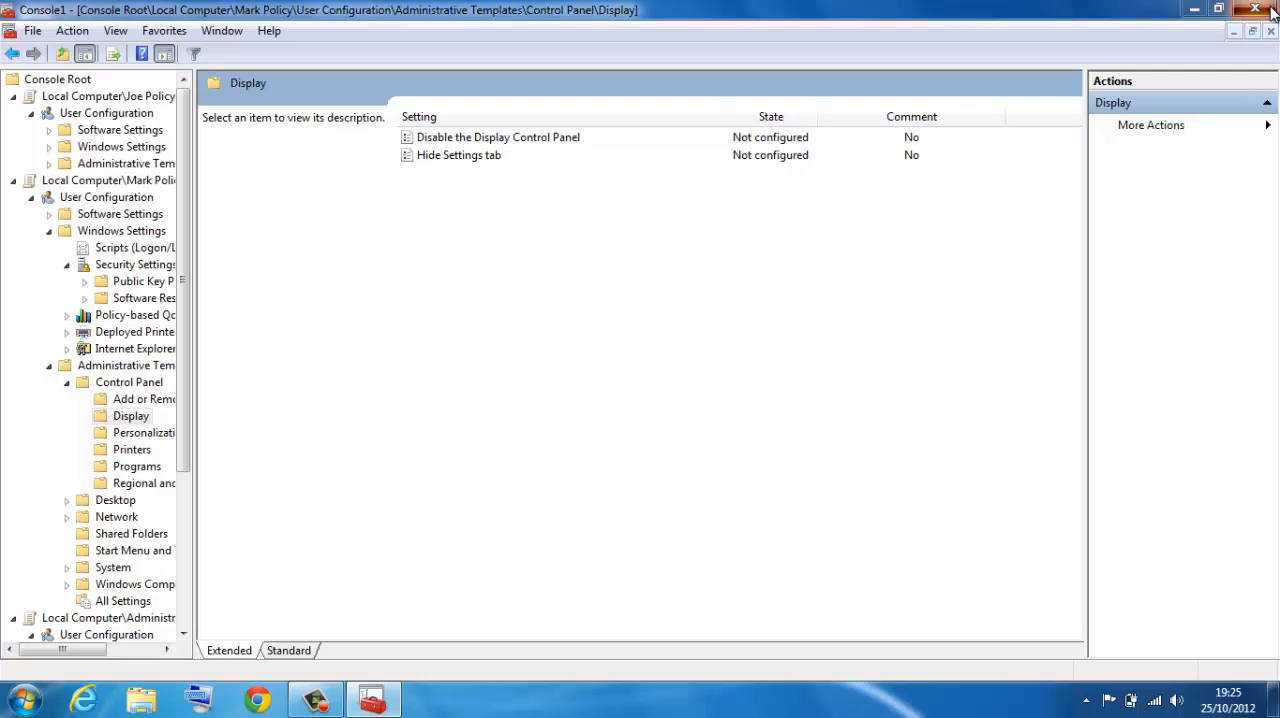
click(1256, 9)
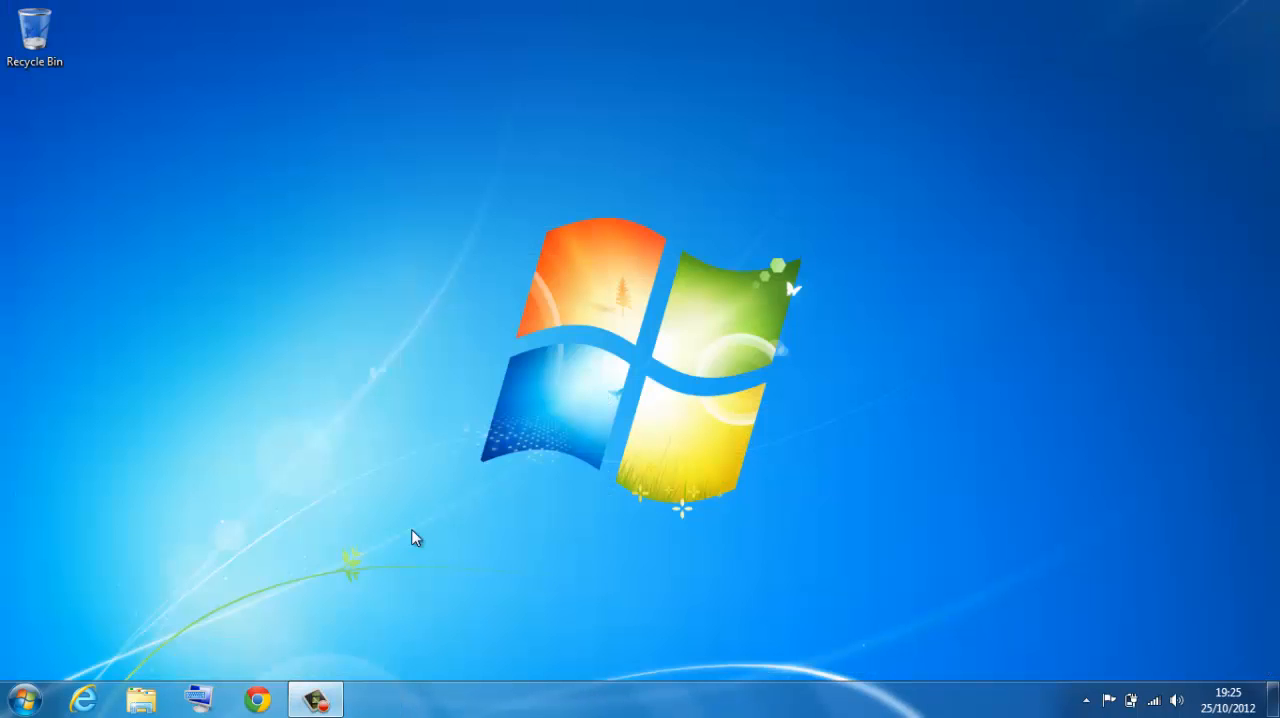
click(315, 698)
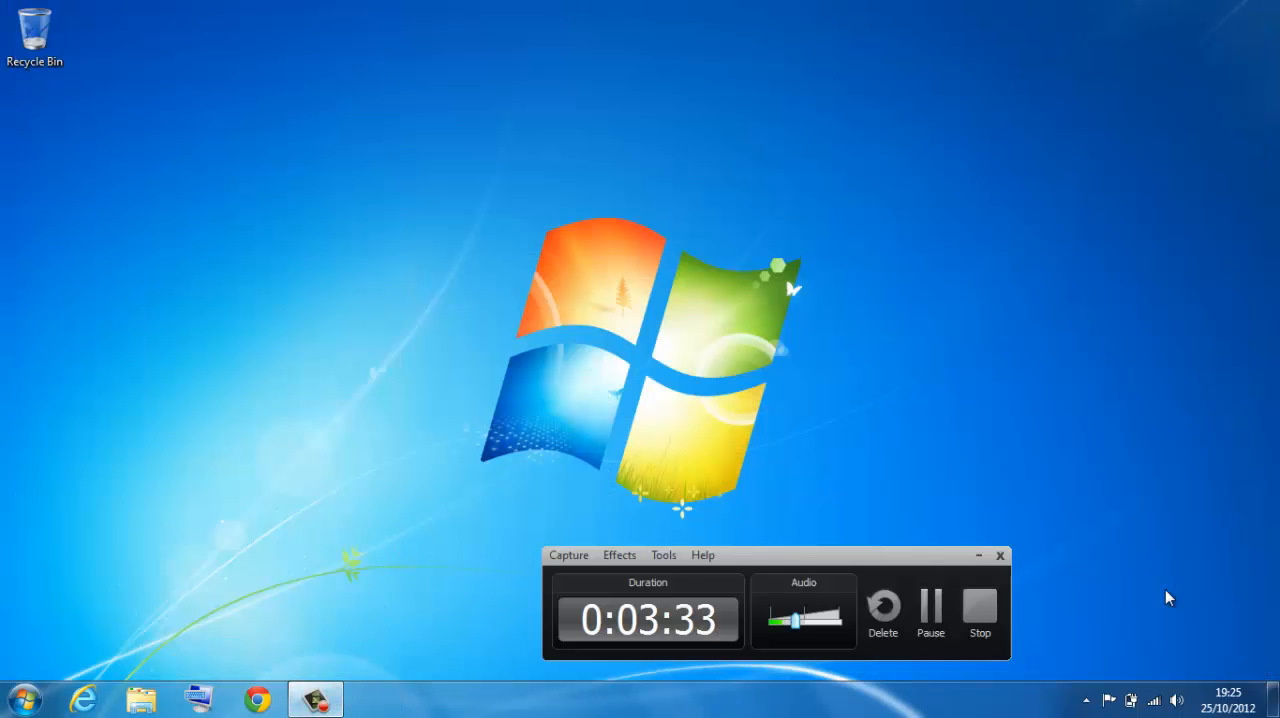